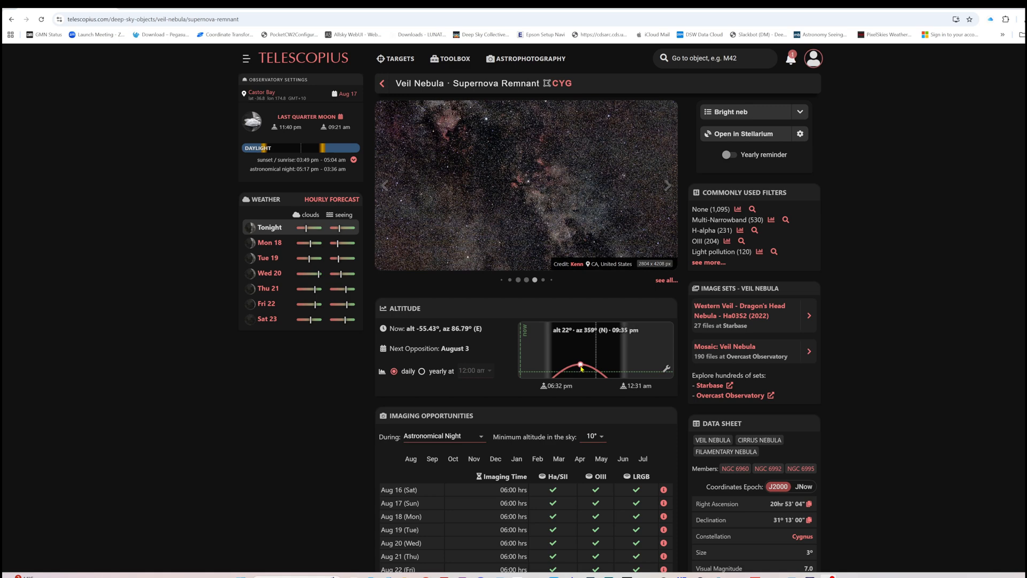
- Browse through the Veil Nebula example photos, then send the target to Stellarium's sky view
left_click(666, 185)
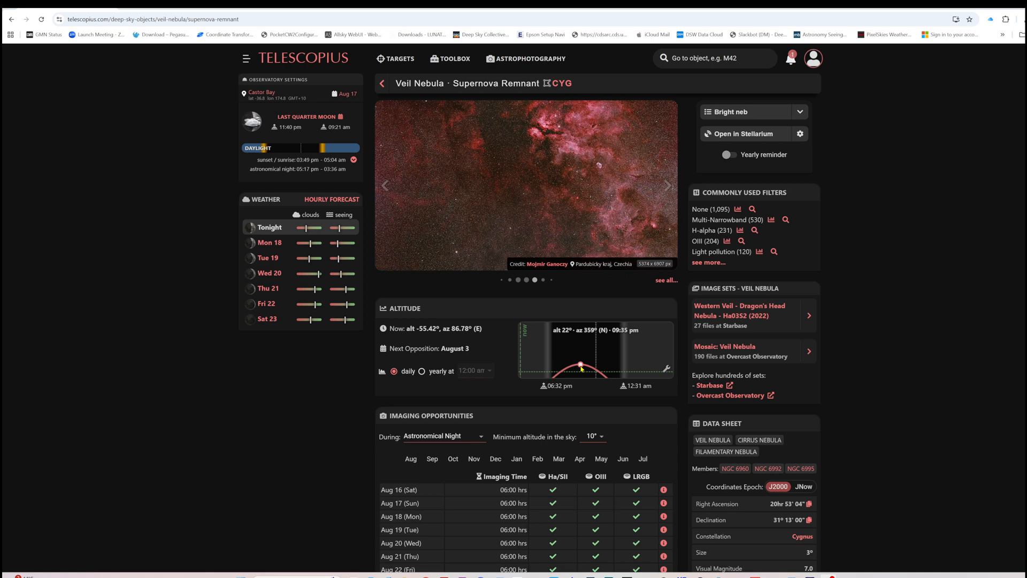
left_click(666, 185)
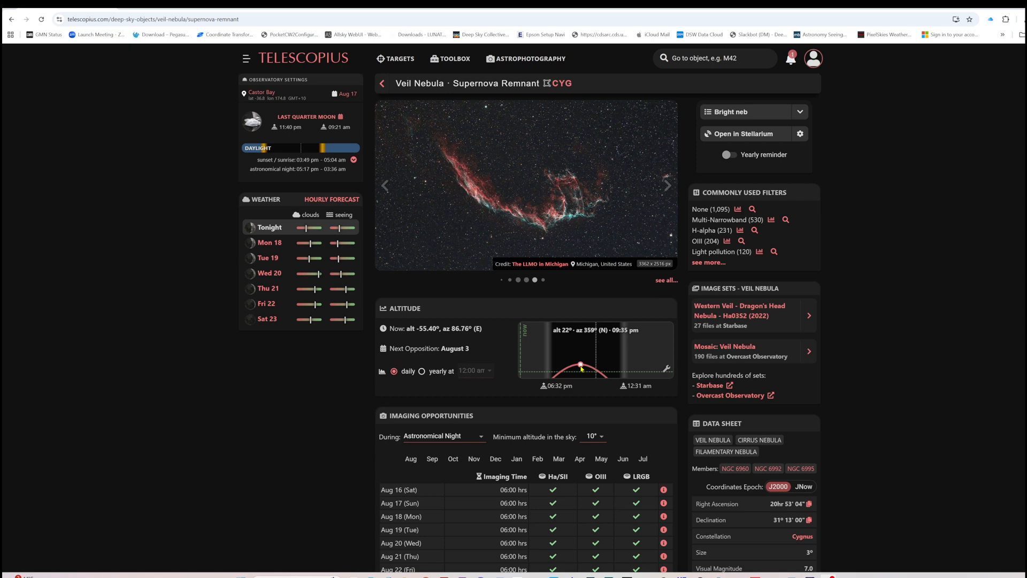
left_click(667, 185)
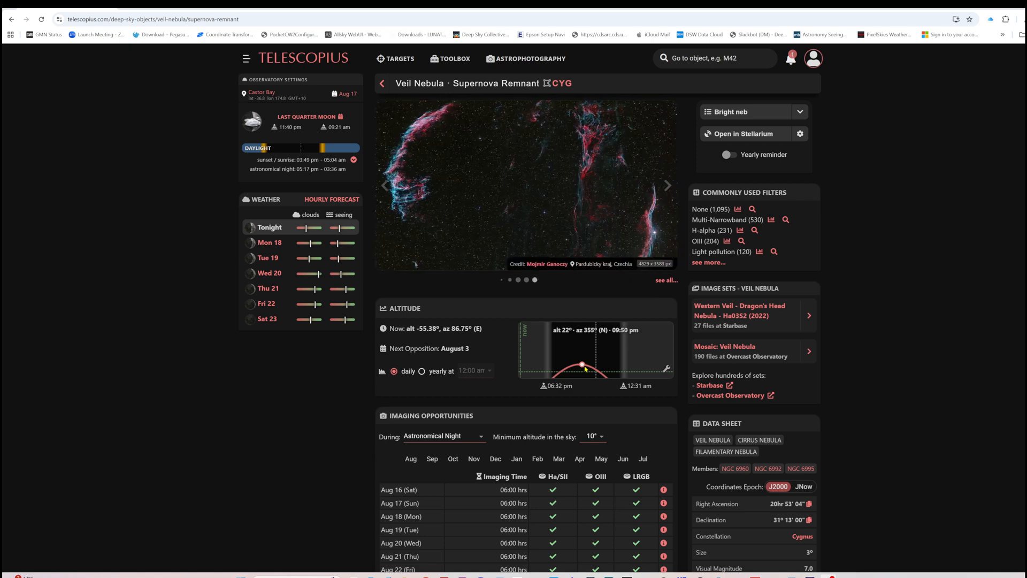
left_click(667, 186)
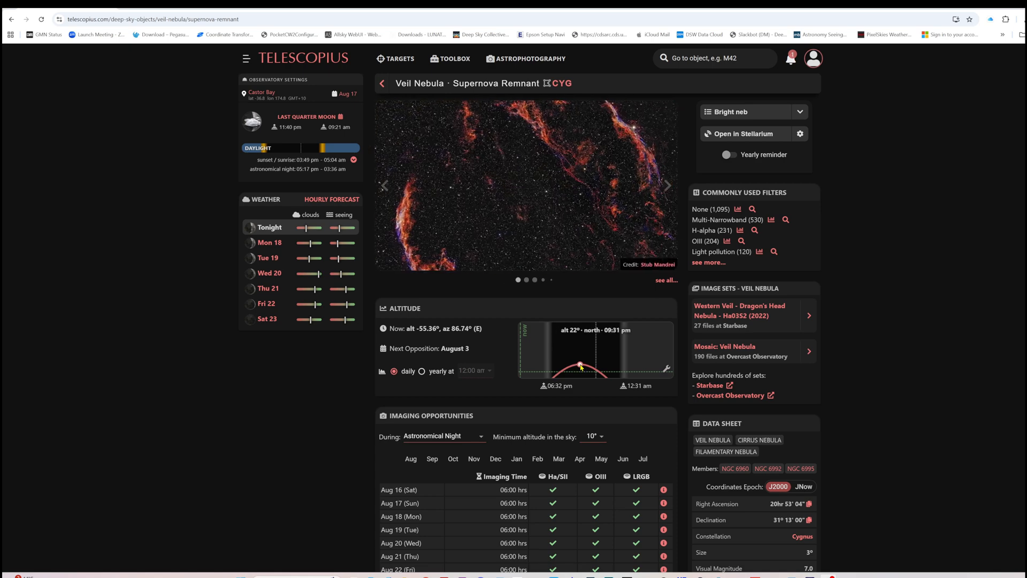
left_click(666, 185)
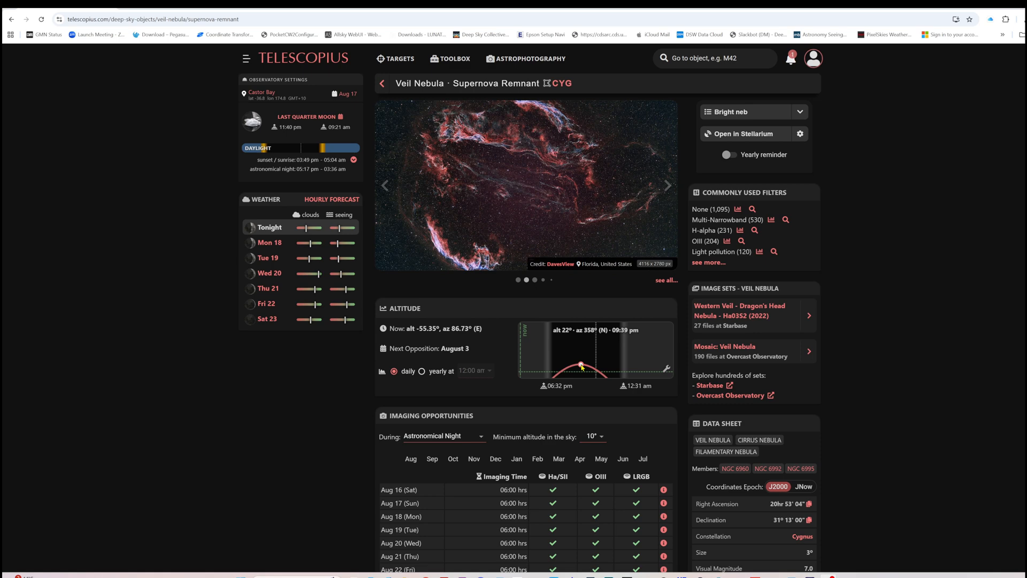
left_click(261, 93)
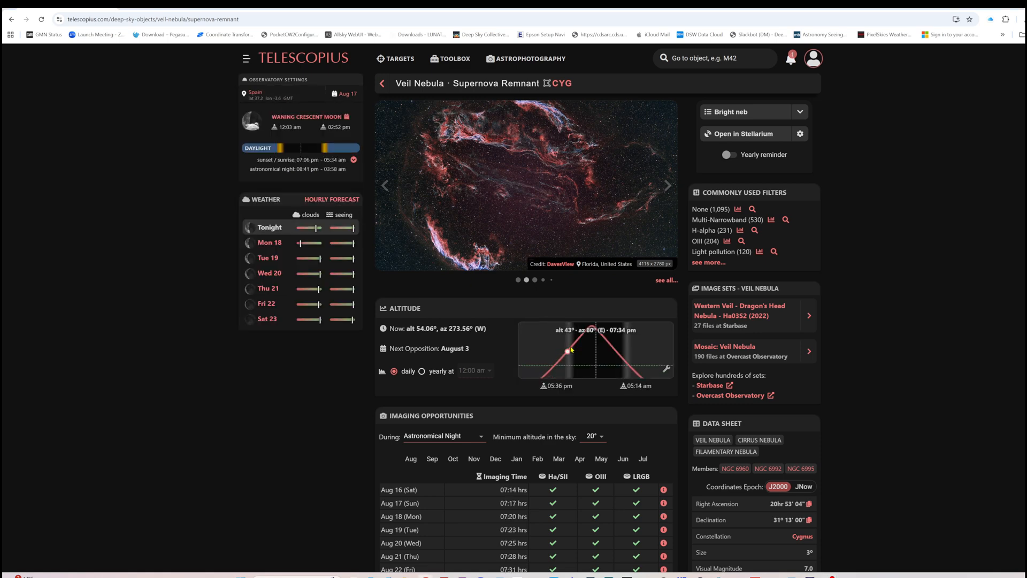
left_click(666, 185)
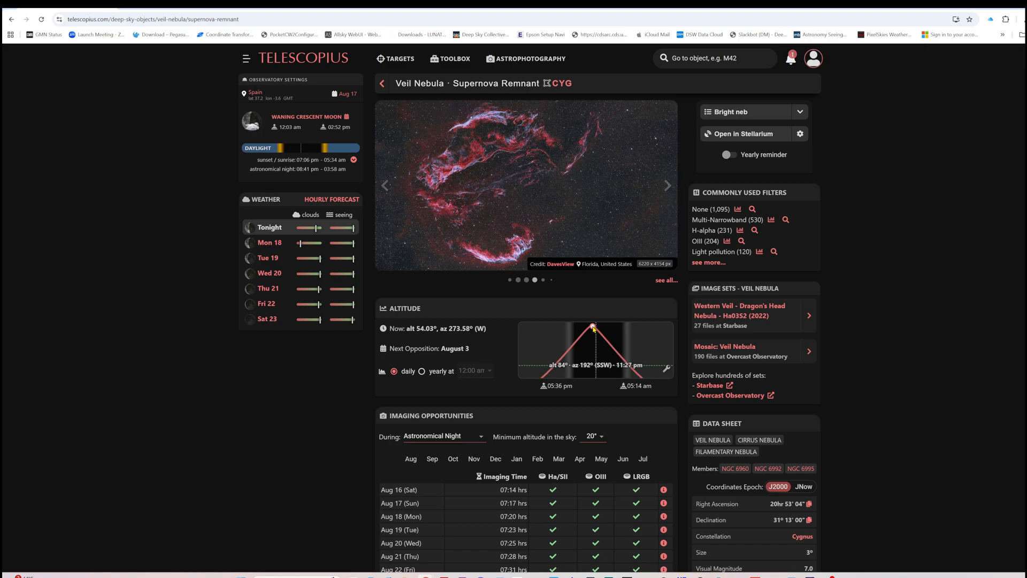
left_click(746, 134)
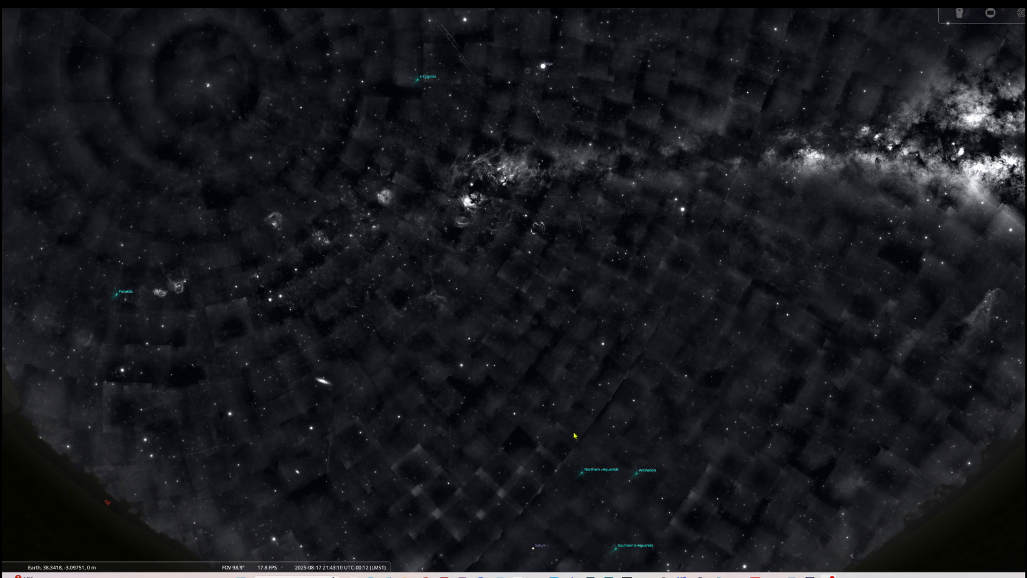
mouse_move(550, 260)
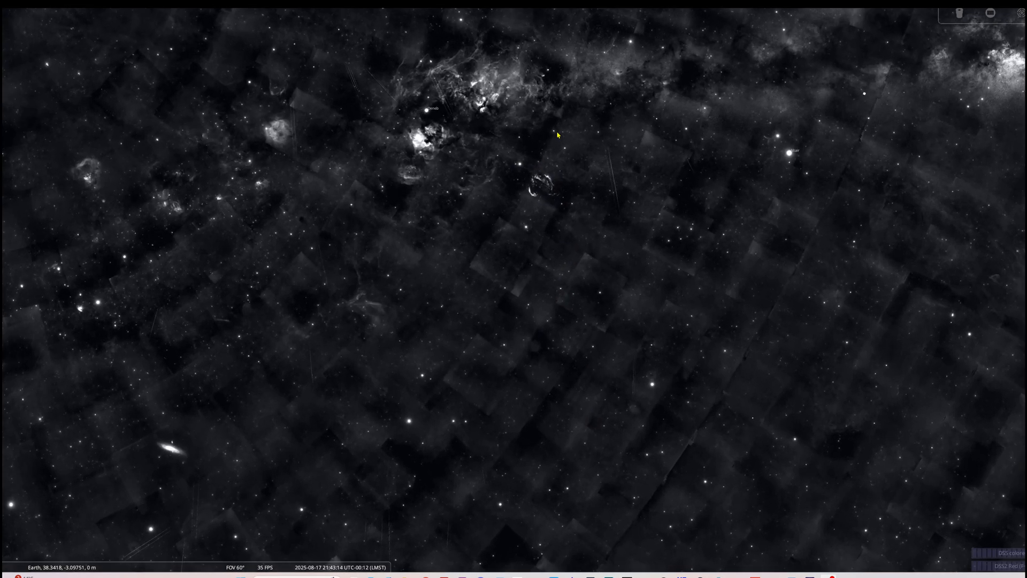
- Zoom the Stellarium field of view from about 99° down to 60° around Cygnus
scroll("up", 3)
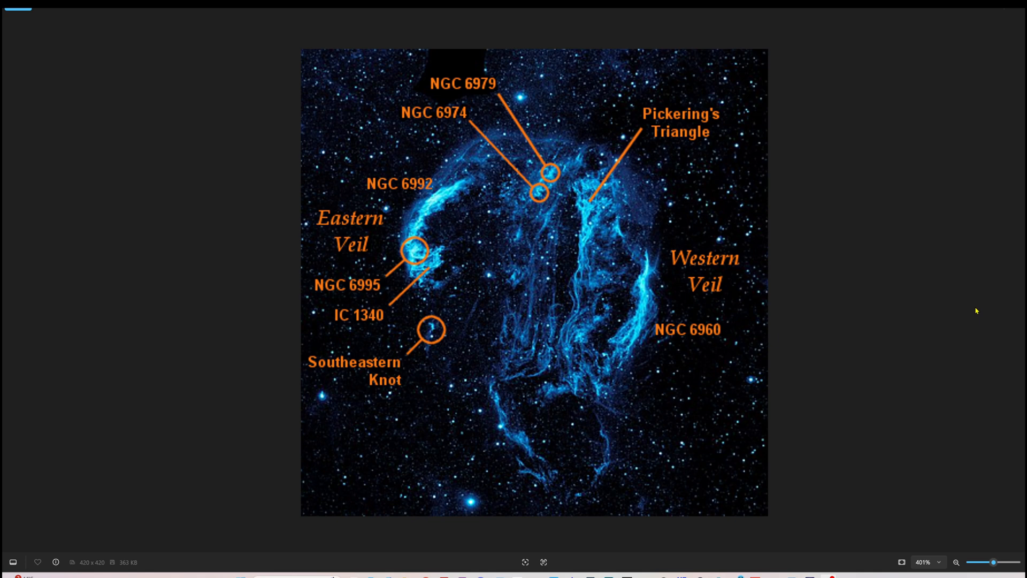
mouse_move(938, 299)
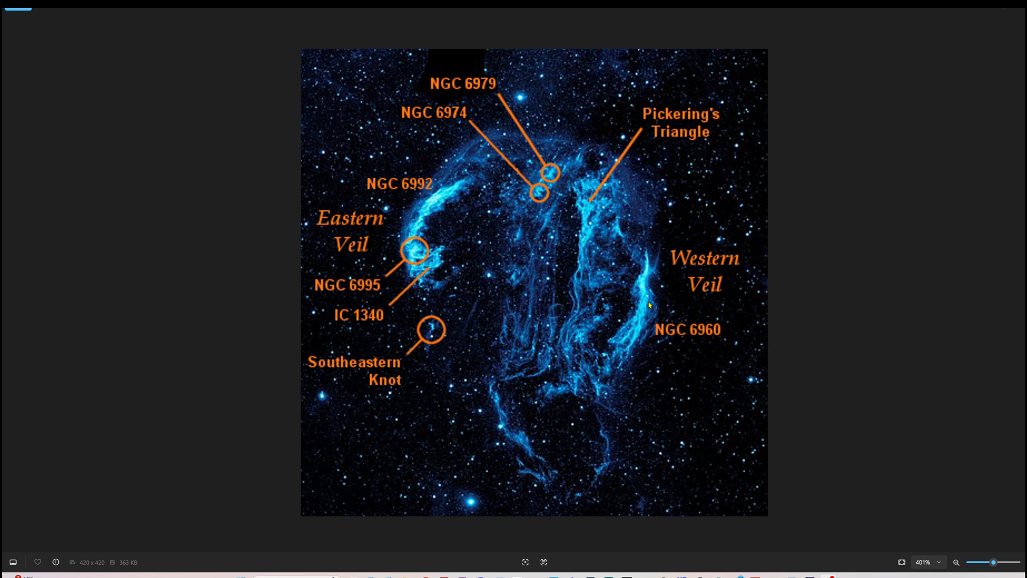
mouse_move(707, 271)
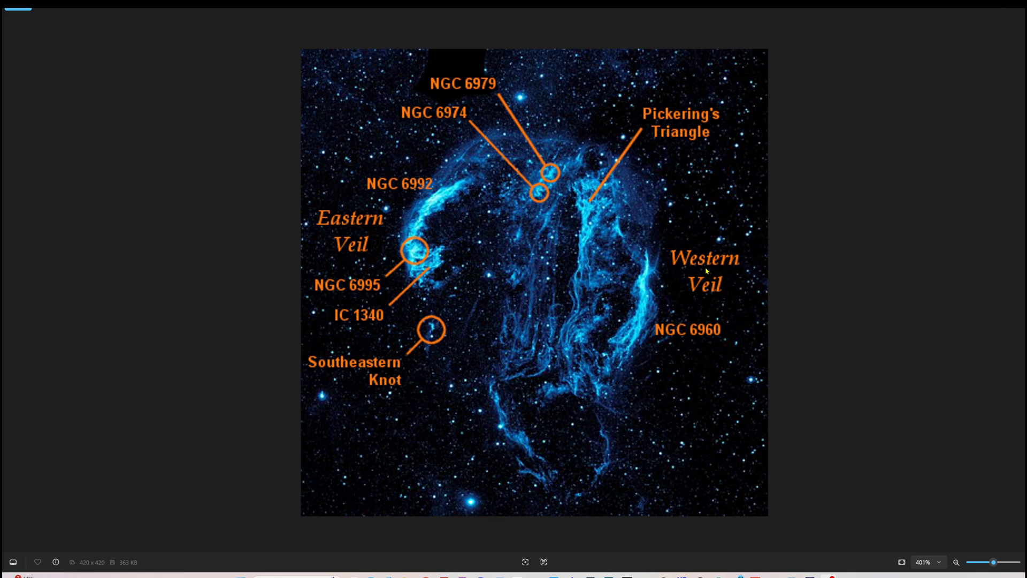
mouse_move(668, 321)
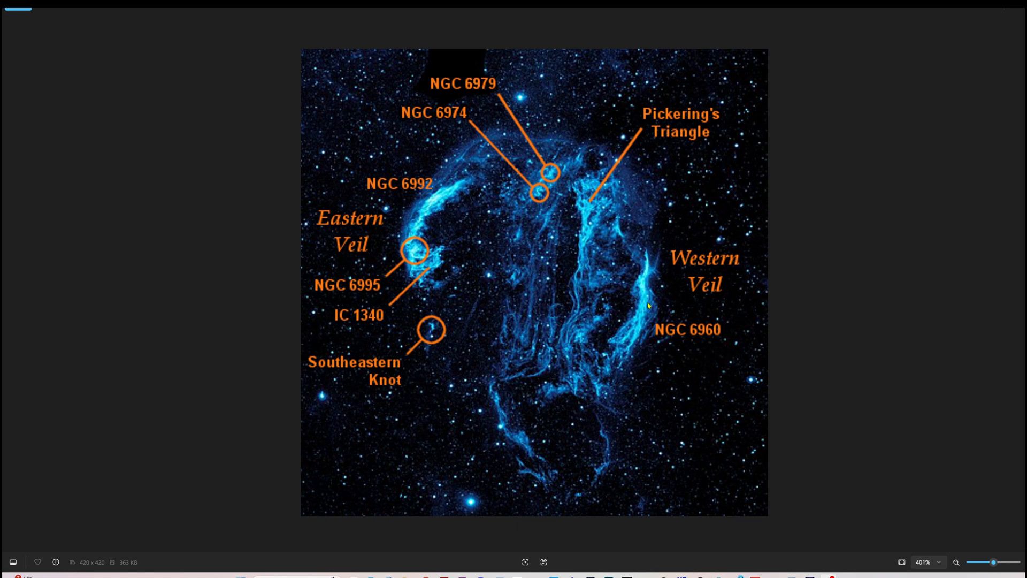
mouse_move(630, 191)
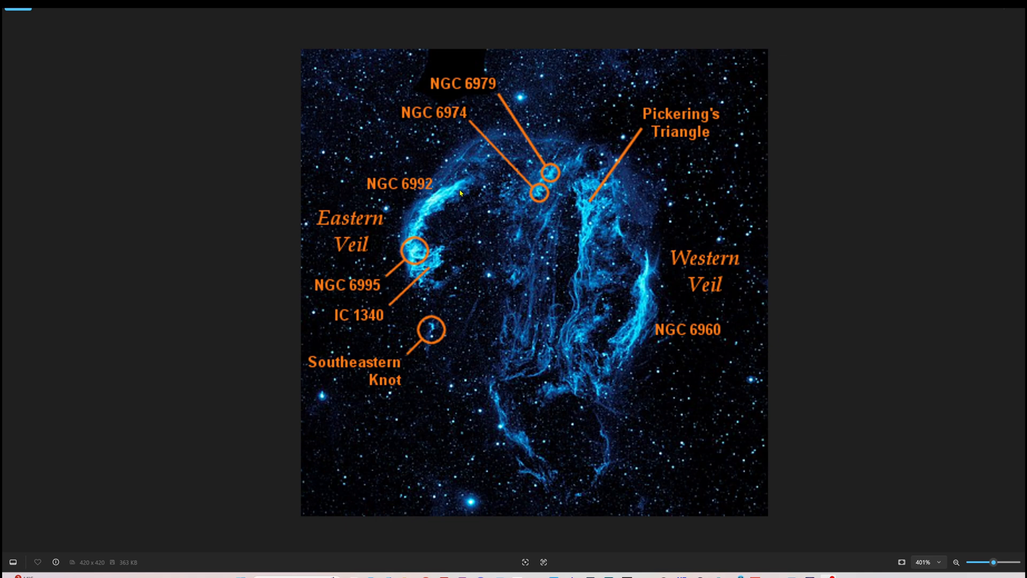
mouse_move(411, 244)
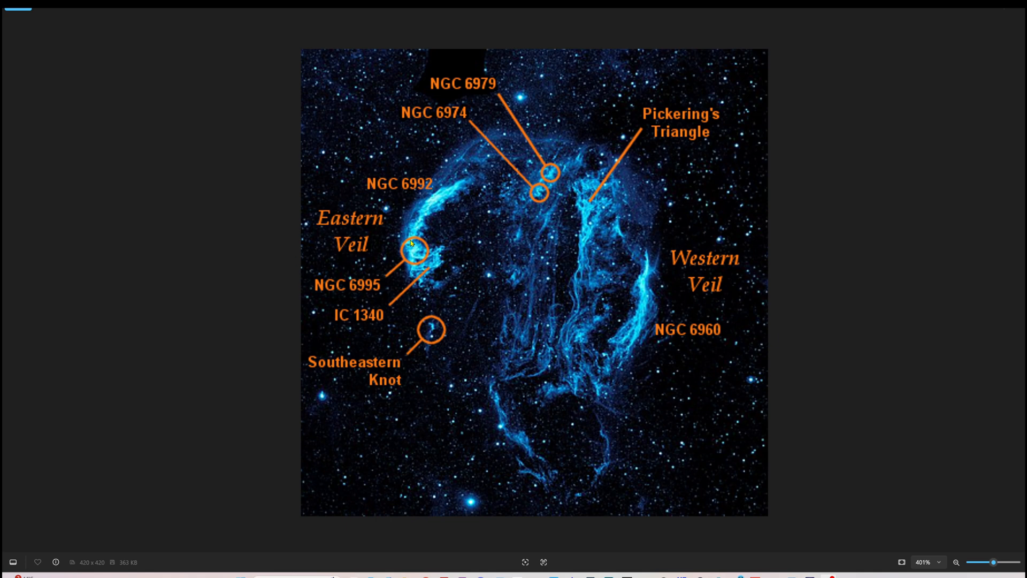
mouse_move(431, 420)
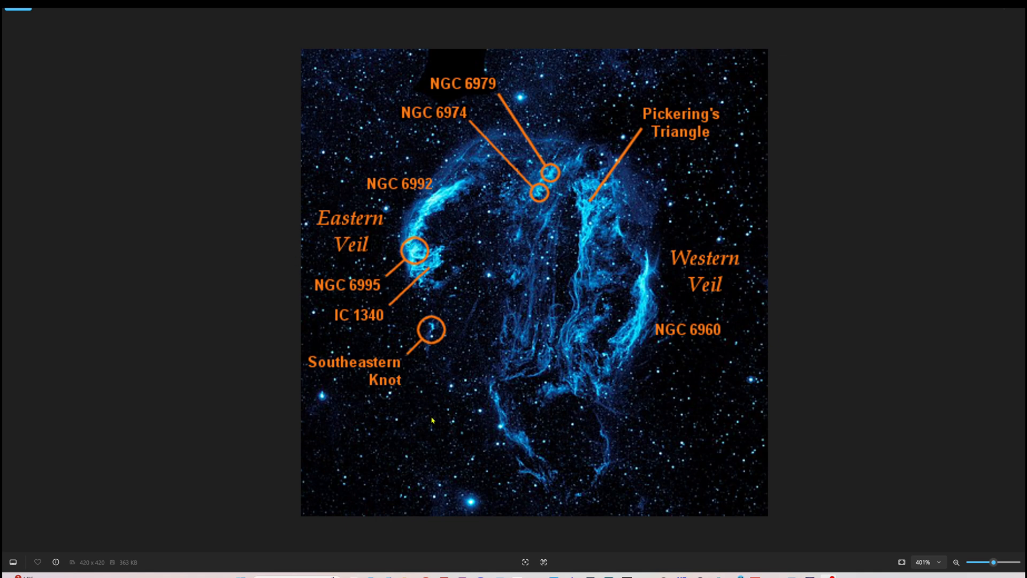
mouse_move(464, 451)
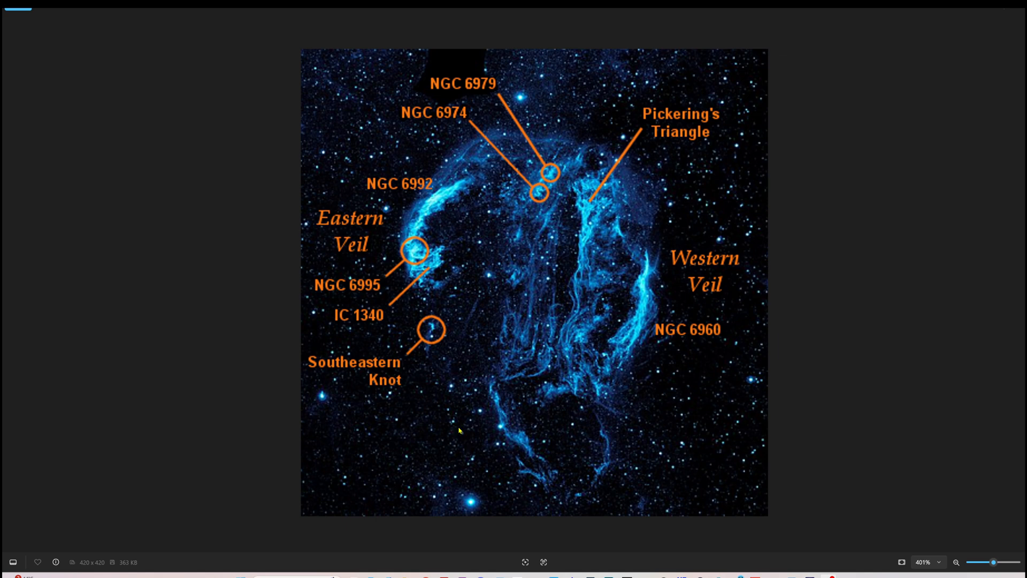
mouse_move(697, 393)
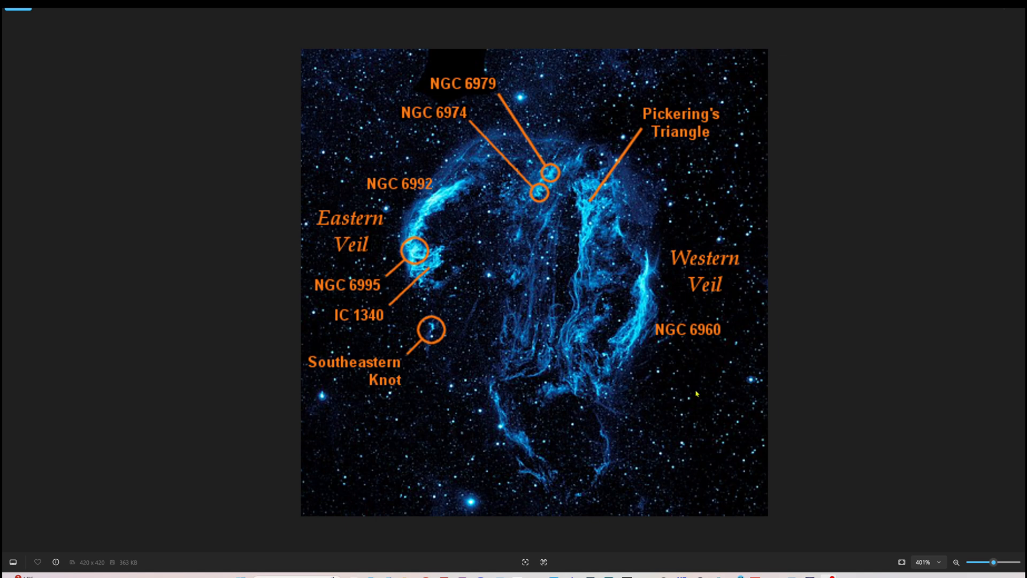
mouse_move(673, 442)
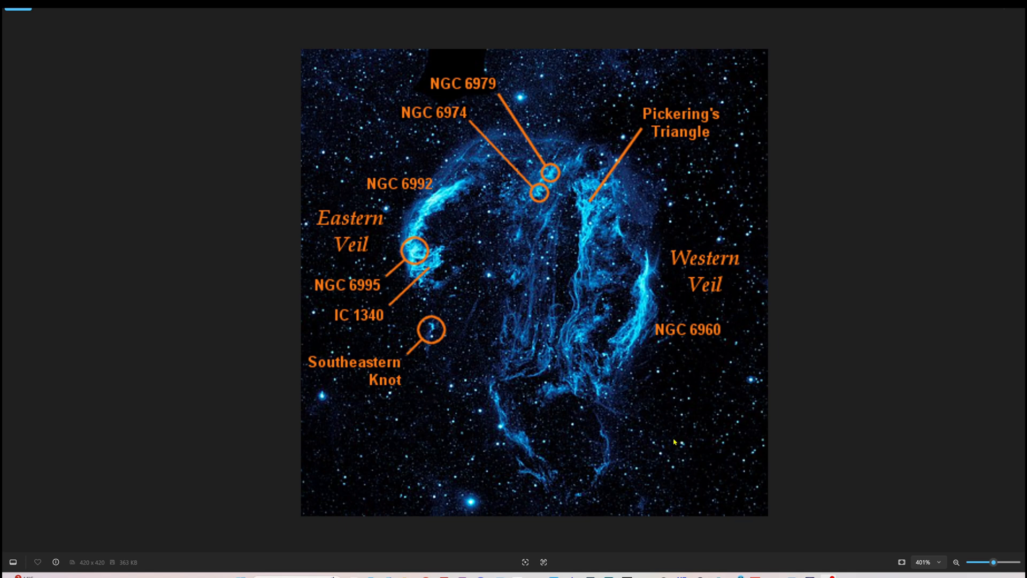
mouse_move(665, 430)
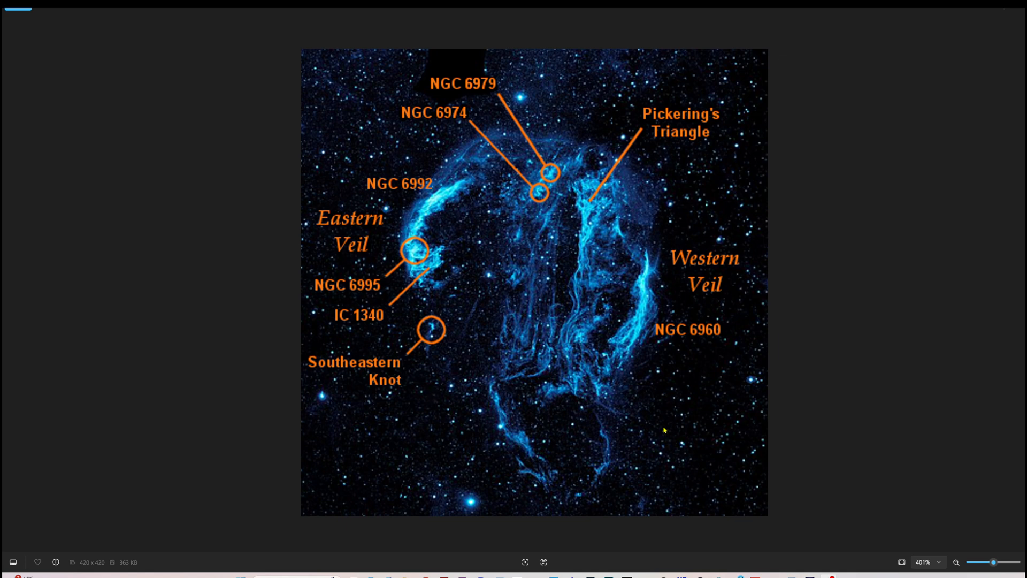
mouse_move(664, 430)
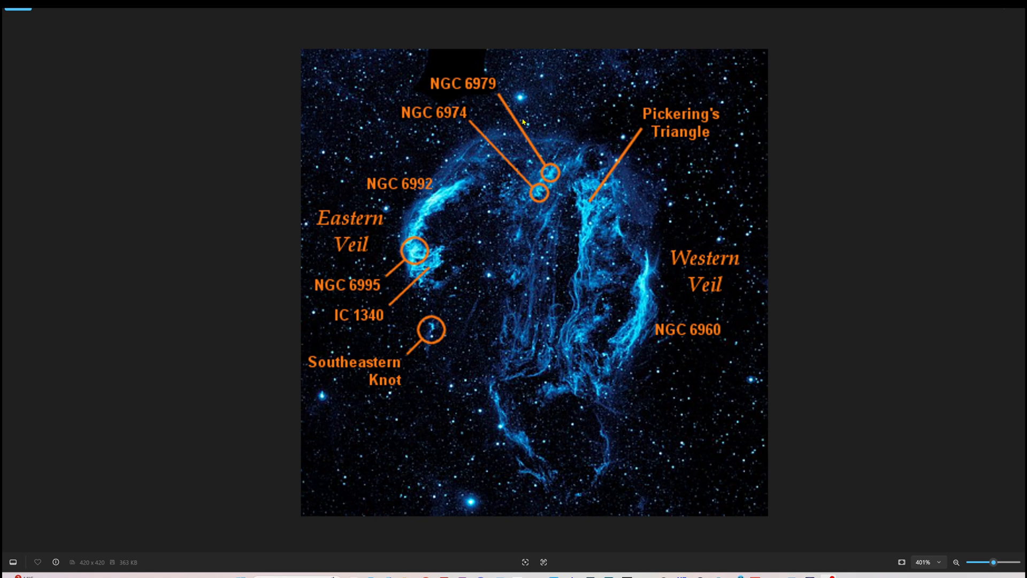
mouse_move(646, 145)
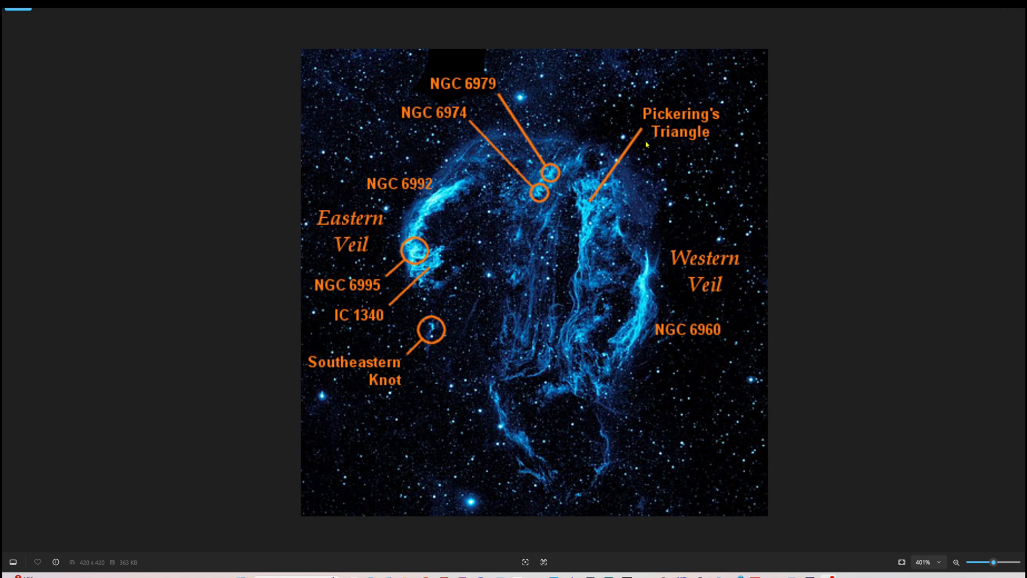
mouse_move(717, 168)
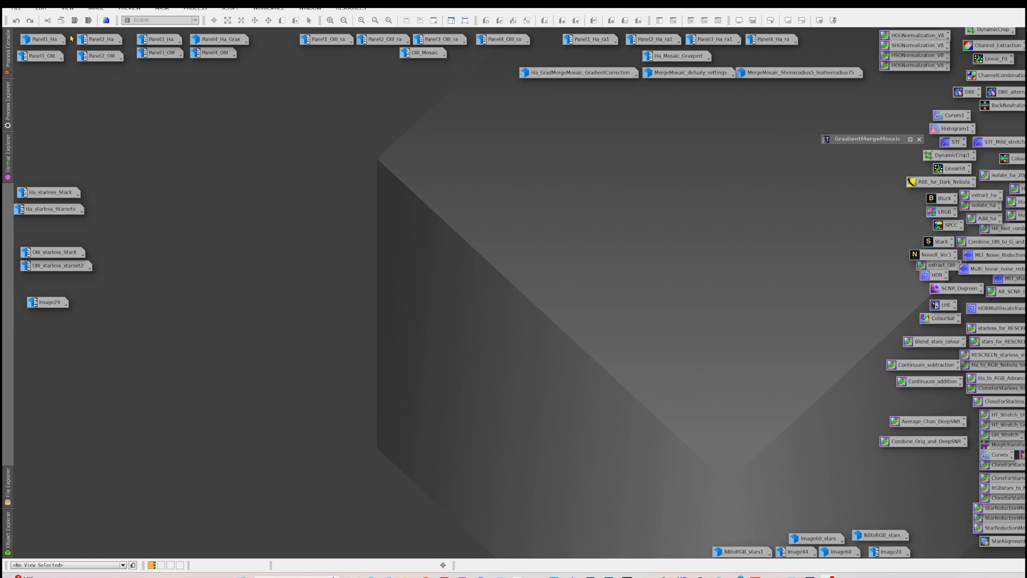
- View the Panel1_Ha image, close it, and bring up the OIII panel images for inspection
double_click(42, 37)
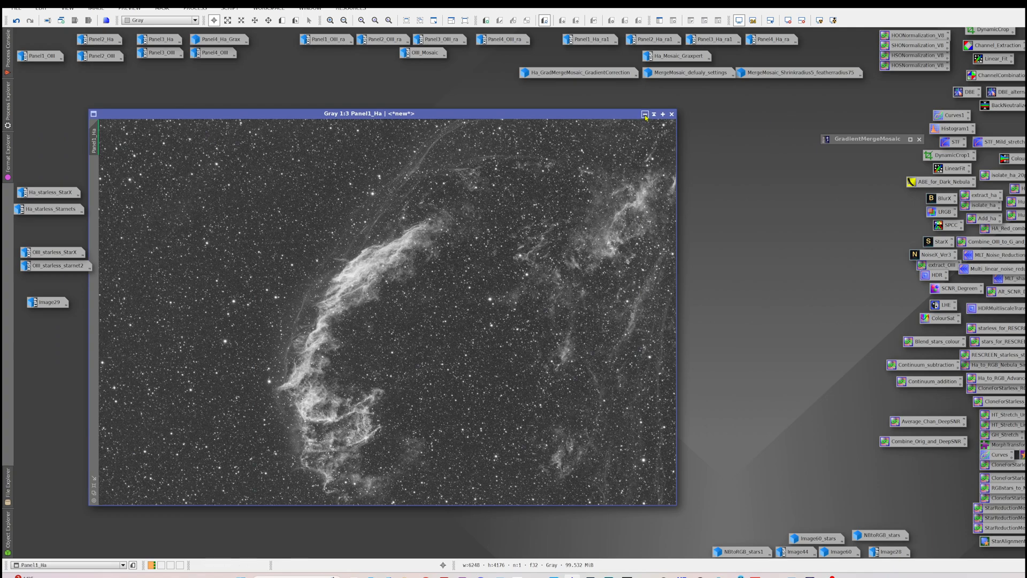
left_click(673, 115)
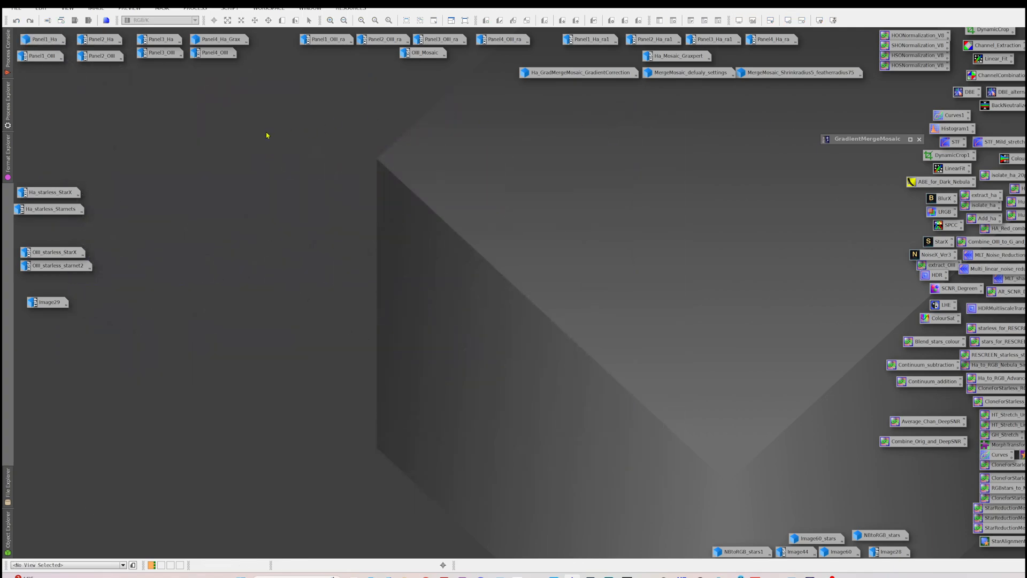
left_click(41, 57)
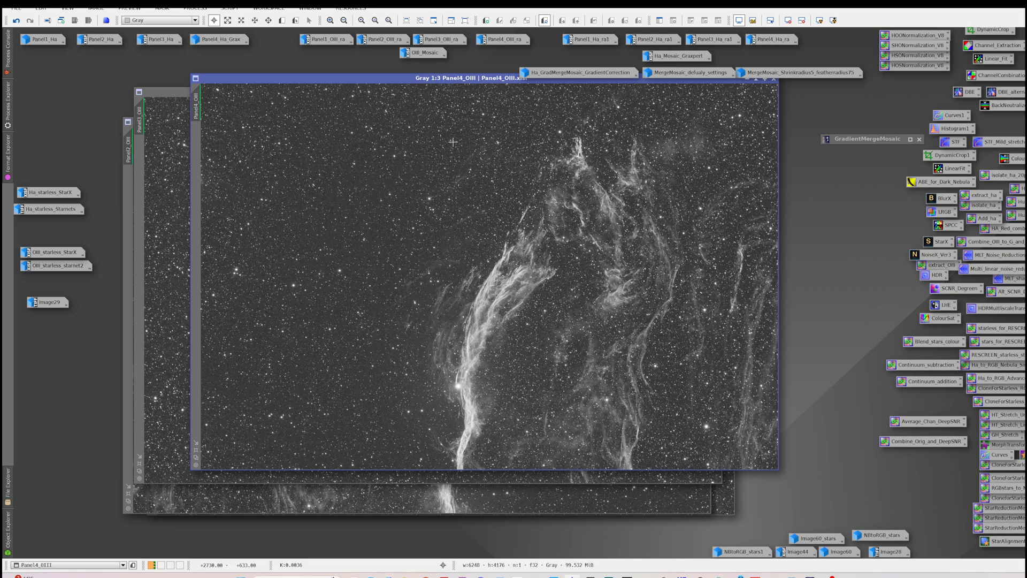
mouse_move(477, 104)
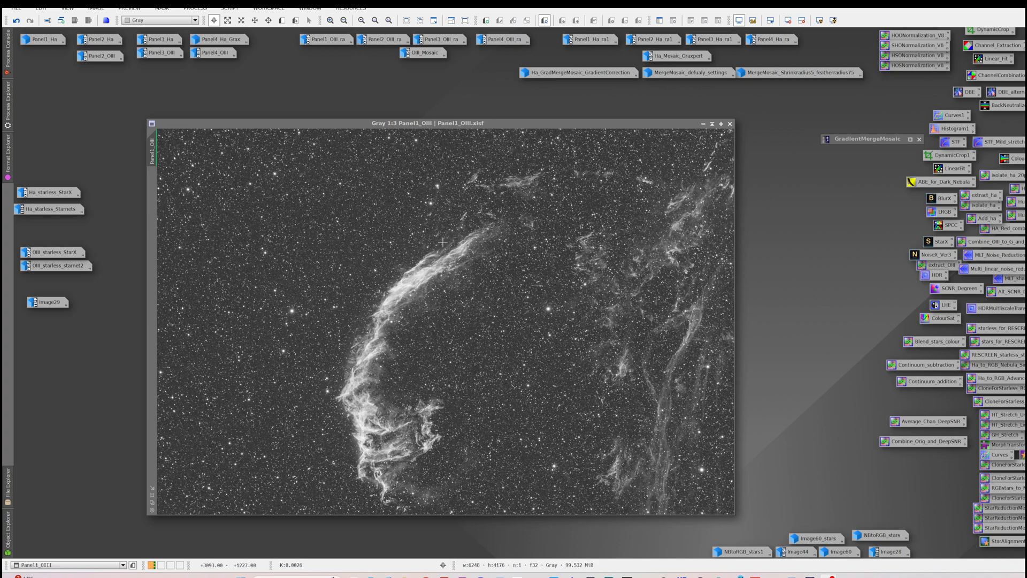
mouse_move(472, 222)
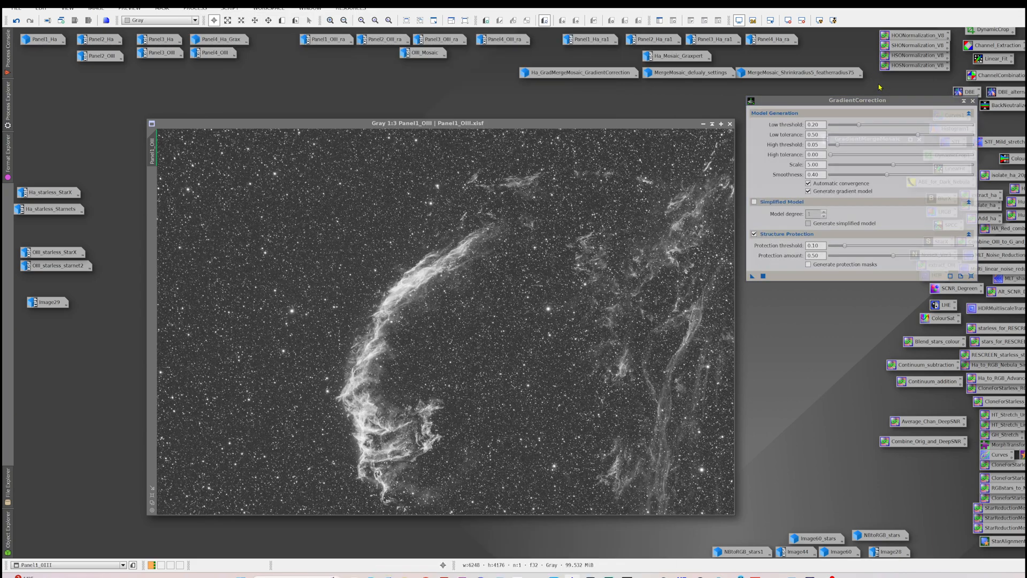
- Arrange the Panel1_OIII view beside the GradientCorrection process window
left_click_drag(845, 101, 901, 121)
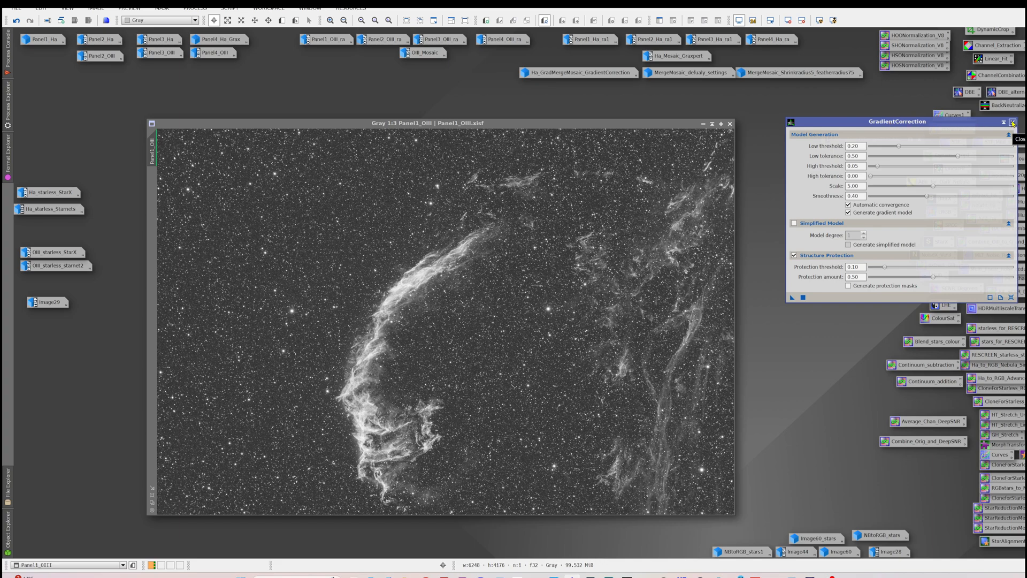
- Launch MosaicByCoordinates from the scripts and review the Ha panels in the Input Images list
left_click(223, 8)
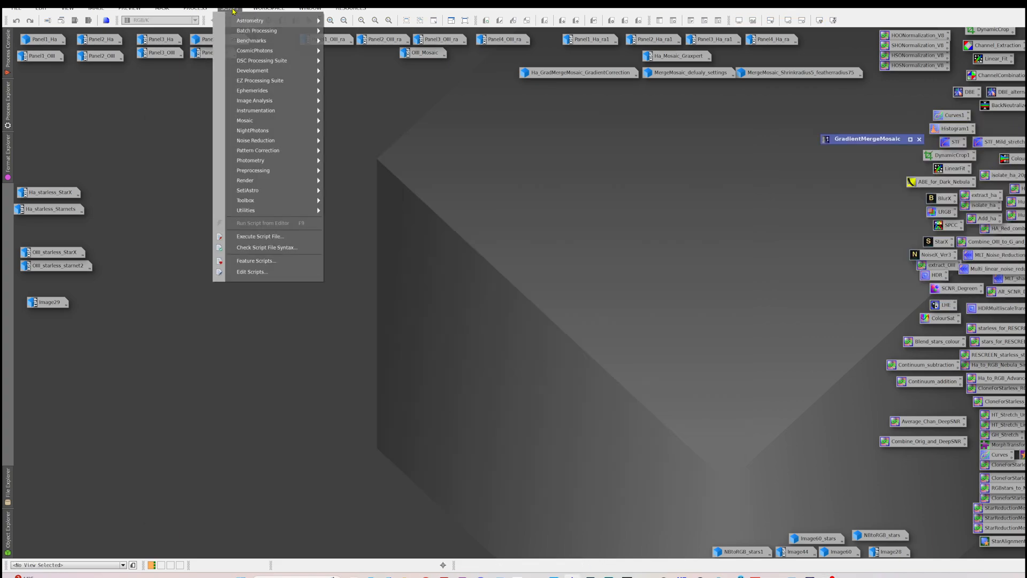
mouse_move(264, 121)
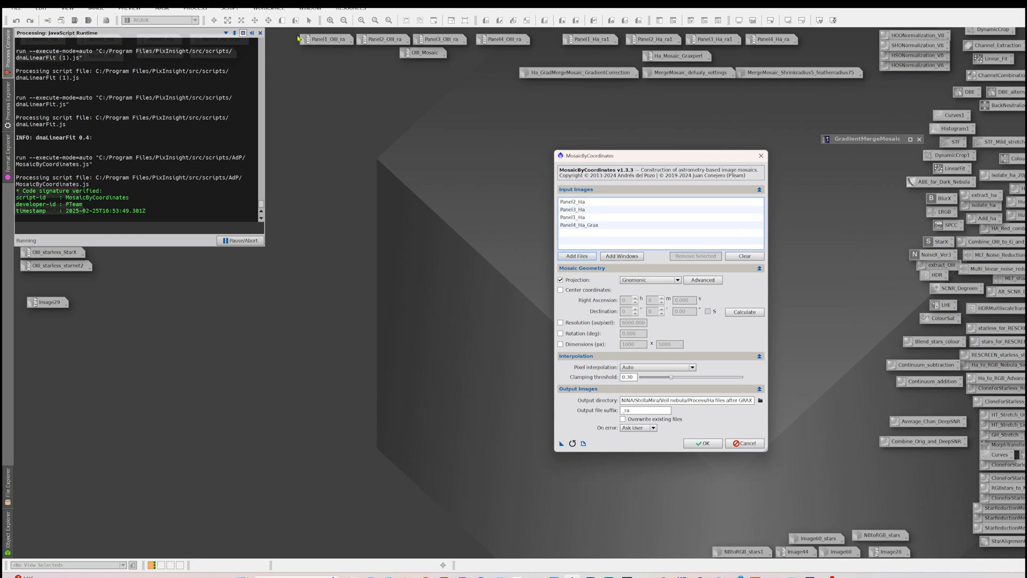
left_click(583, 226)
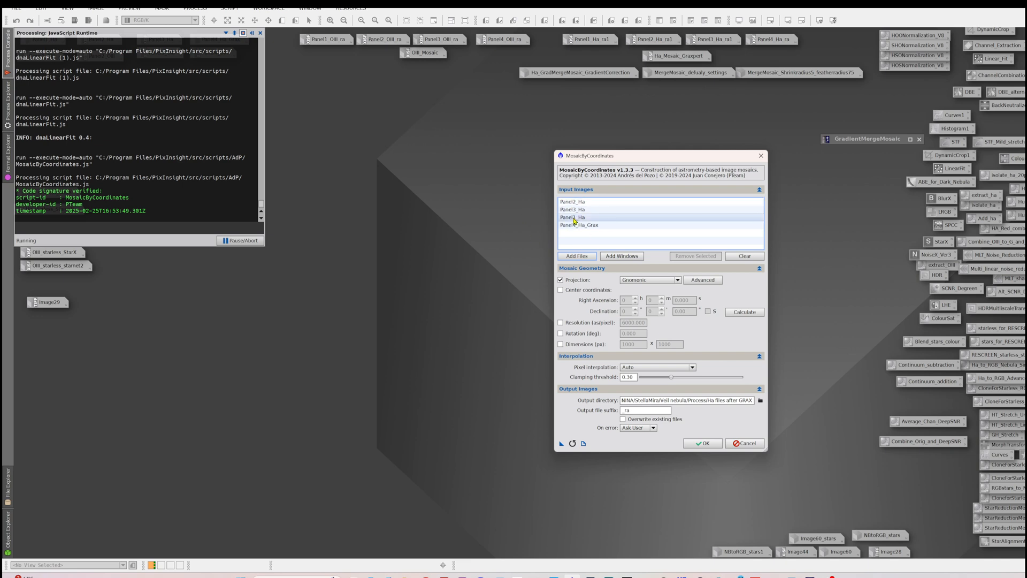
left_click(586, 217)
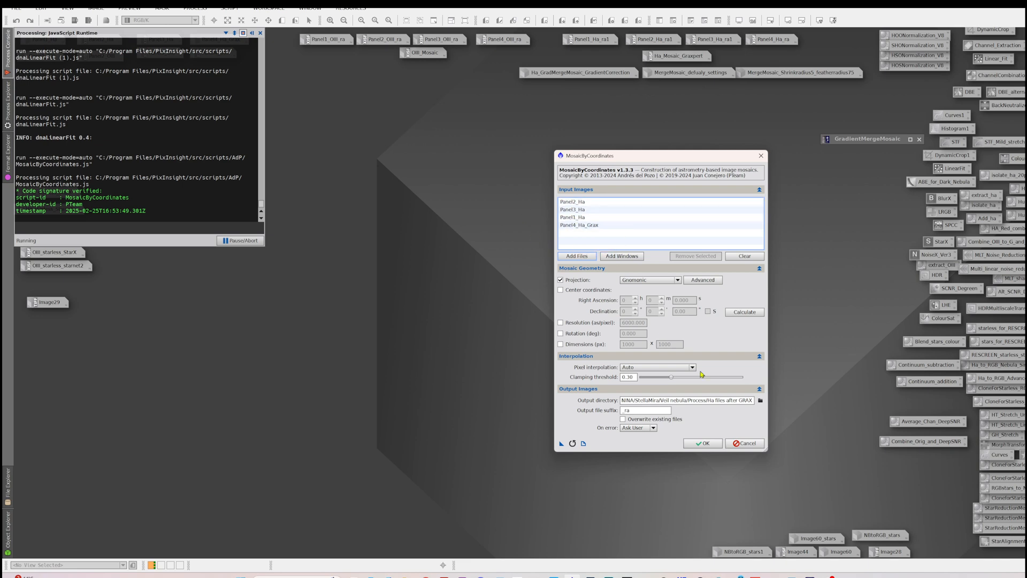
mouse_move(758, 403)
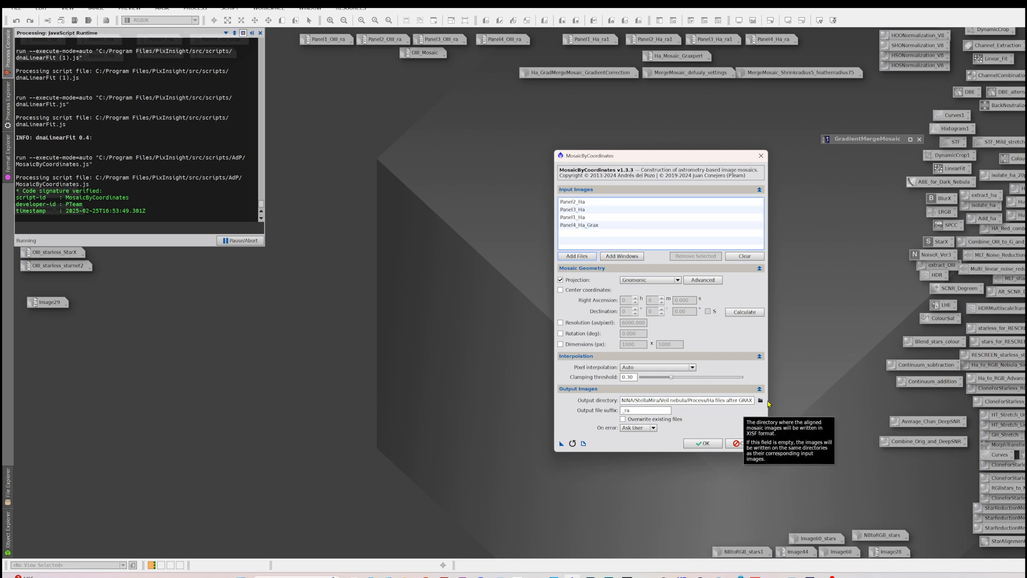
mouse_move(621, 256)
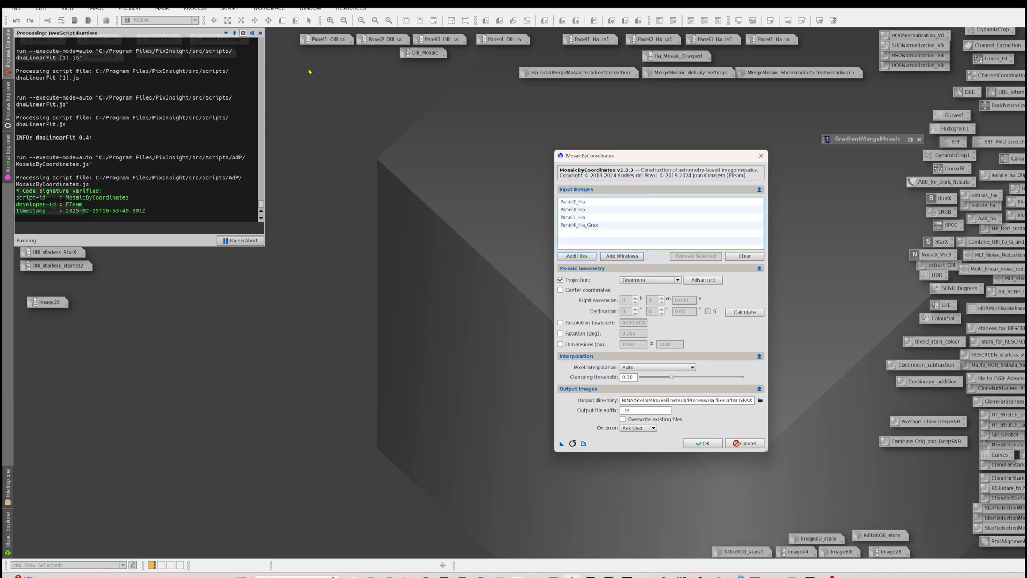
mouse_move(468, 413)
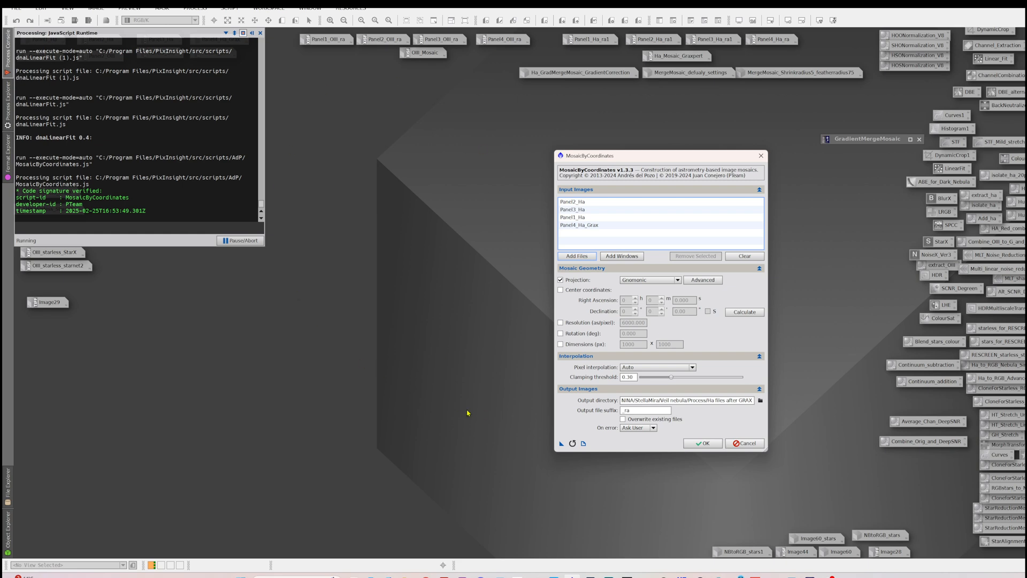
mouse_move(443, 190)
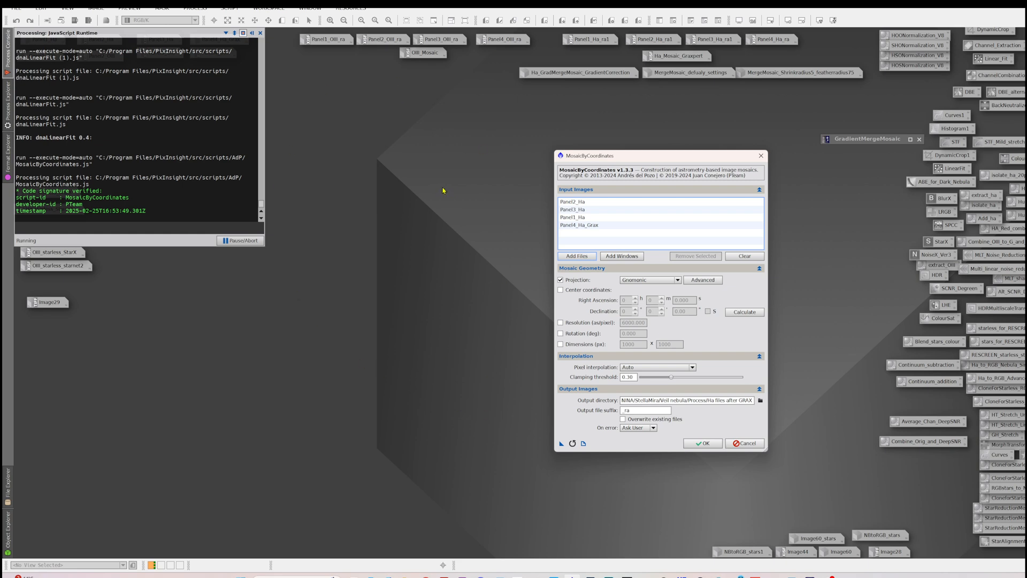
left_click(583, 201)
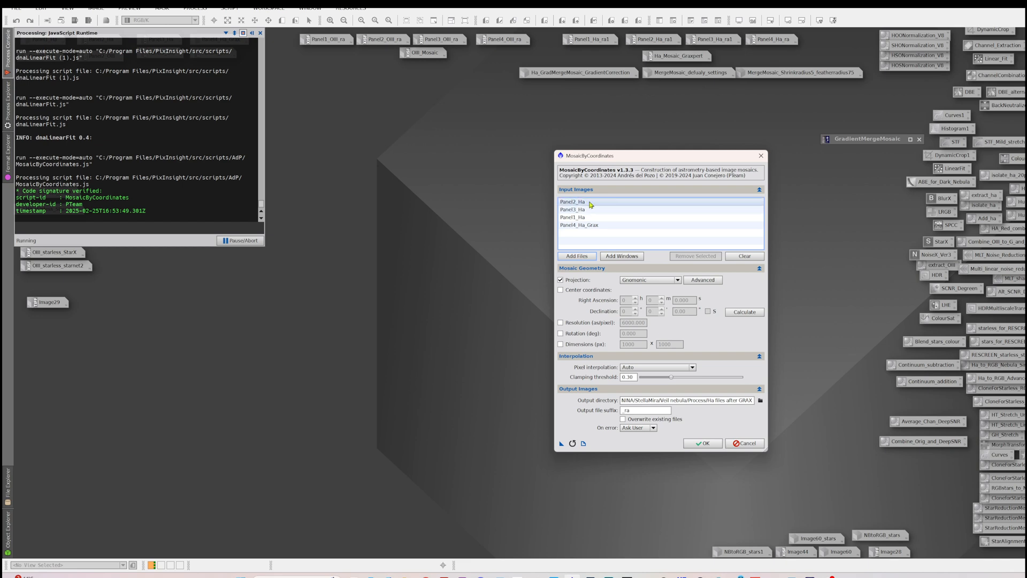
left_click(580, 216)
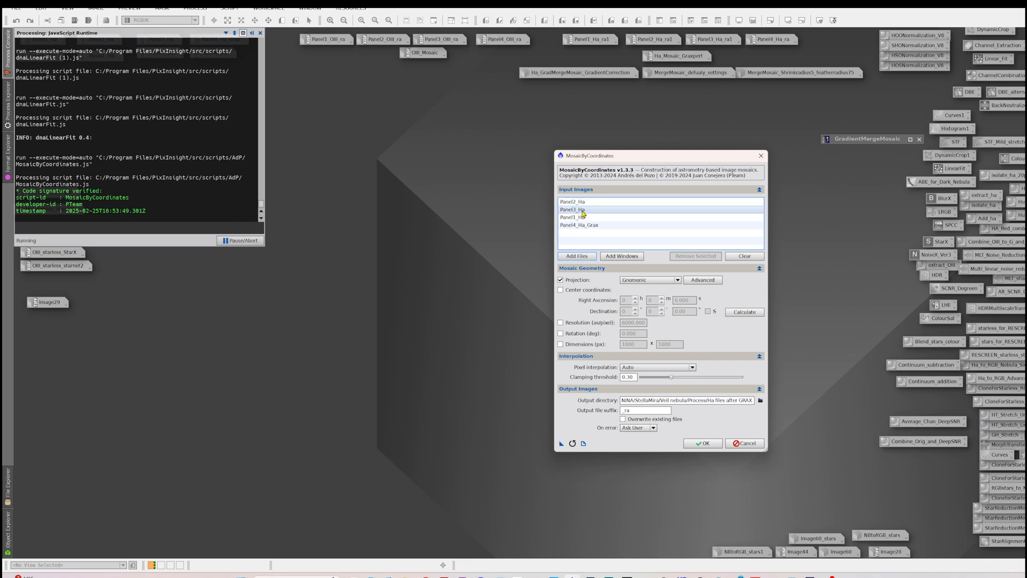
mouse_move(582, 216)
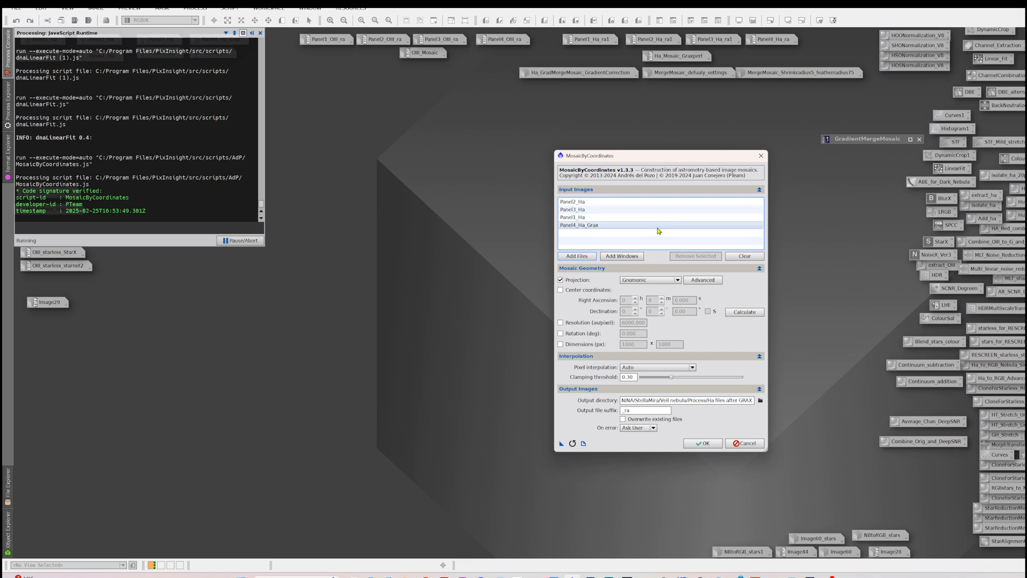
mouse_move(666, 279)
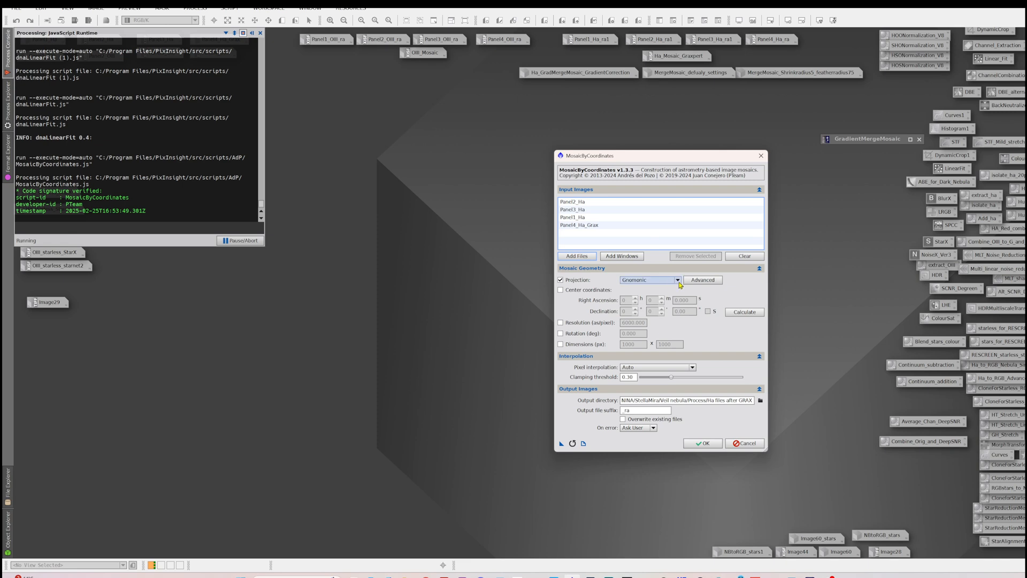
- Keep Gnomonic as the mosaic projection
left_click(675, 279)
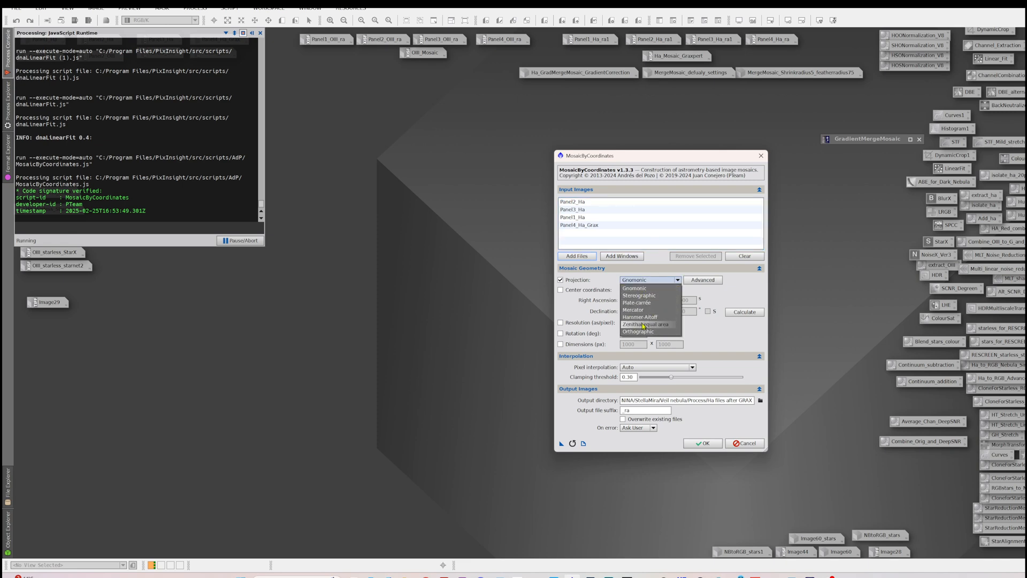
mouse_move(651, 290)
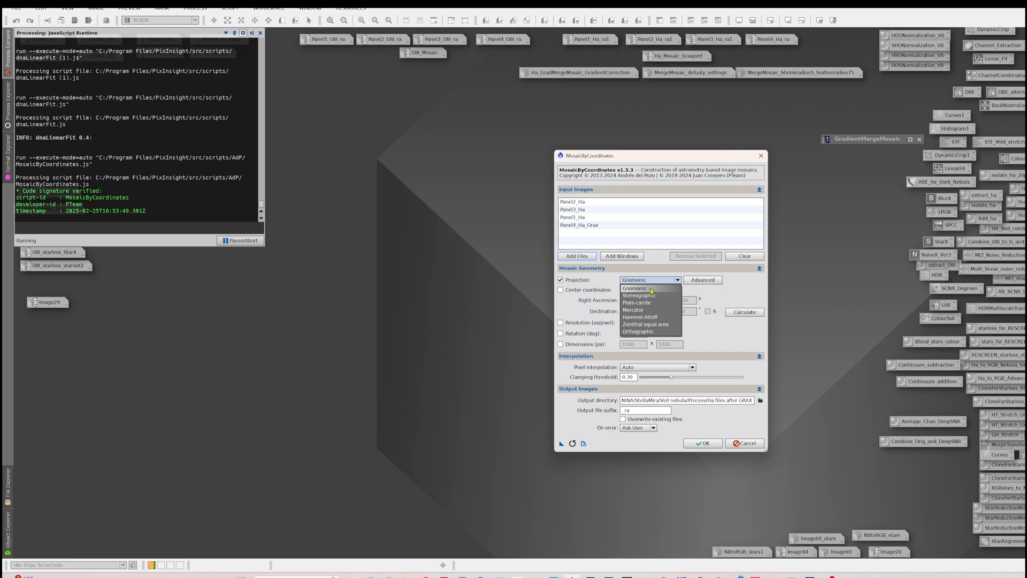
left_click(652, 290)
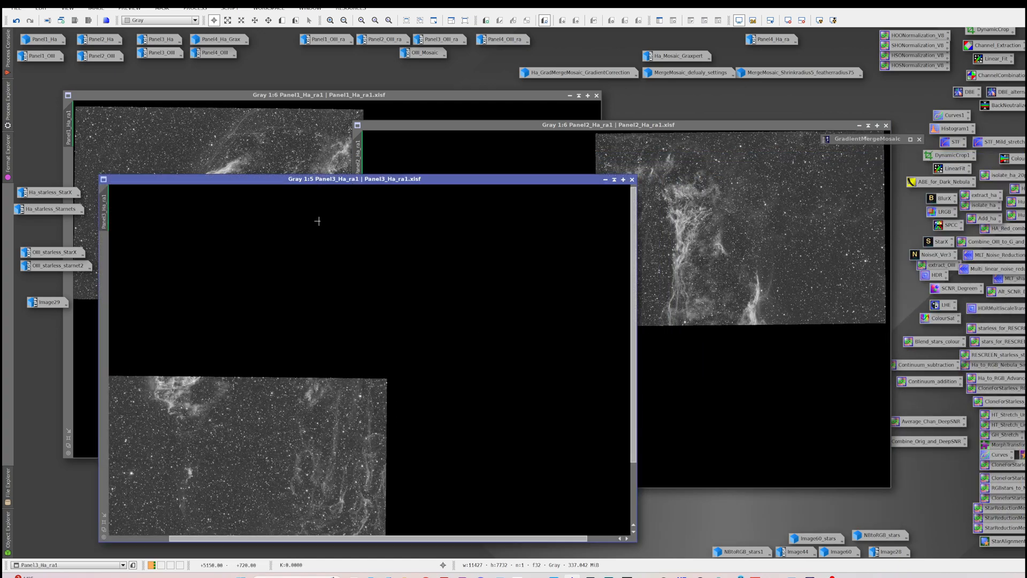
mouse_move(780, 40)
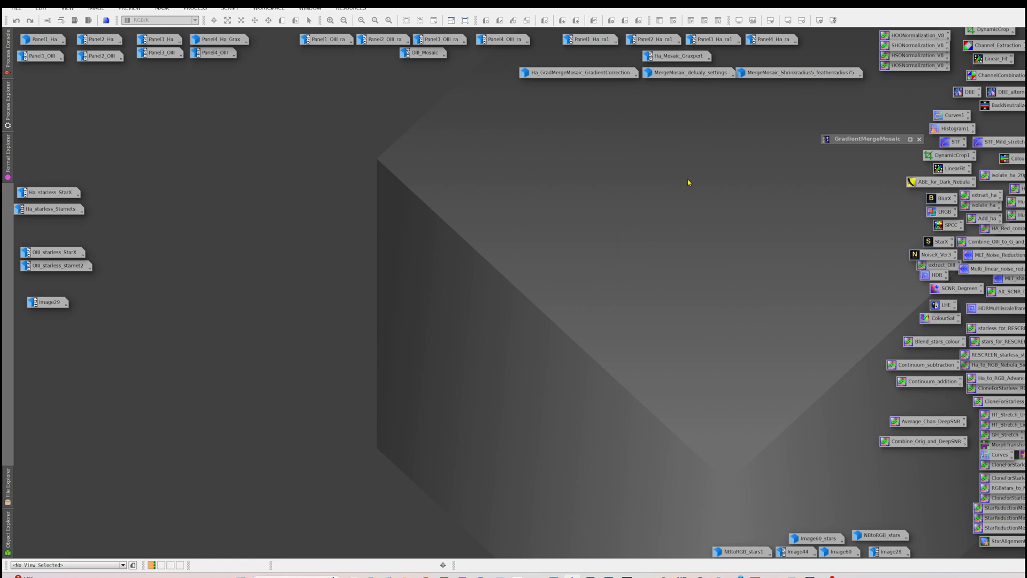
mouse_move(650, 201)
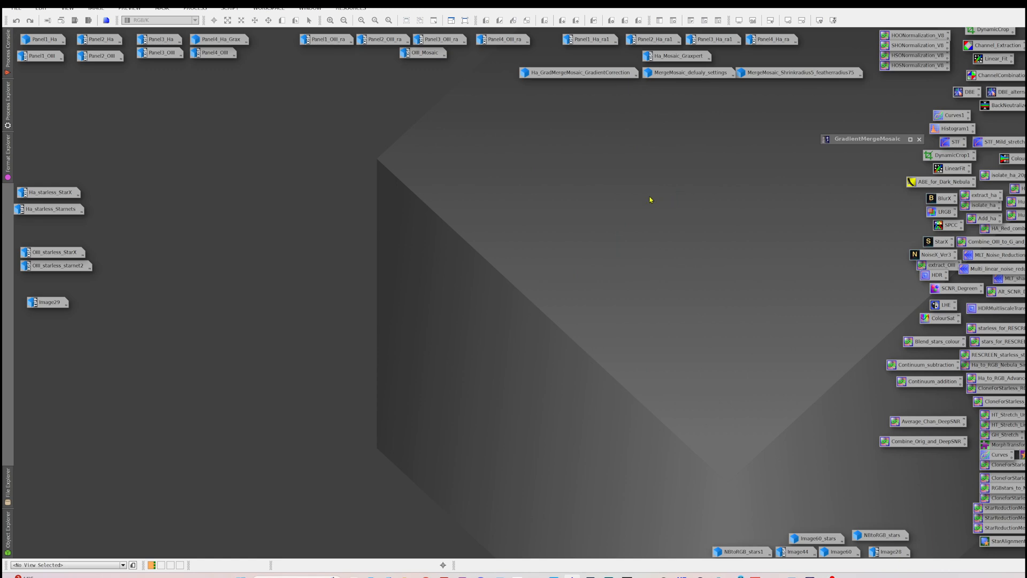
left_click(197, 7)
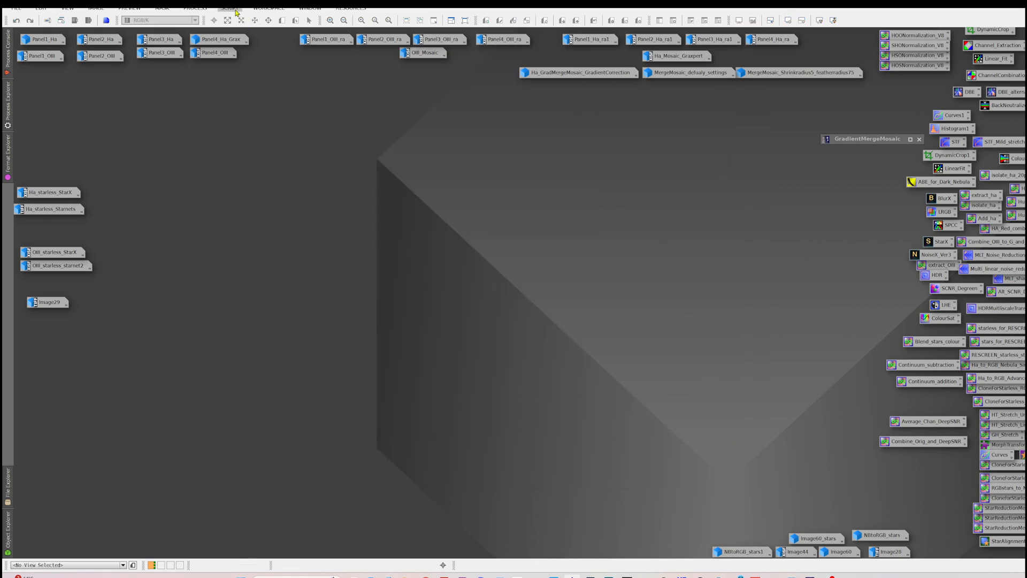
left_click(231, 6)
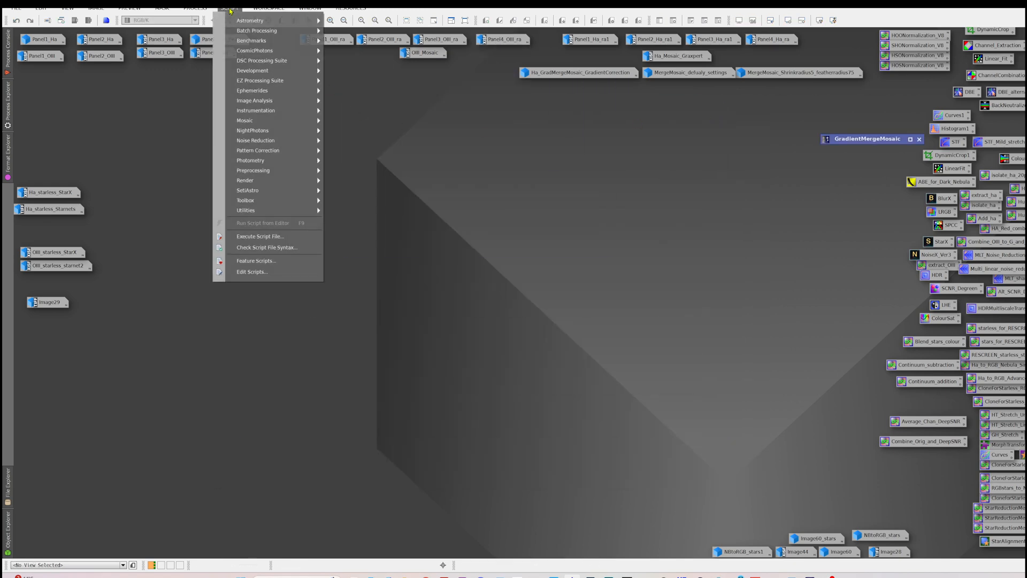
left_click(245, 211)
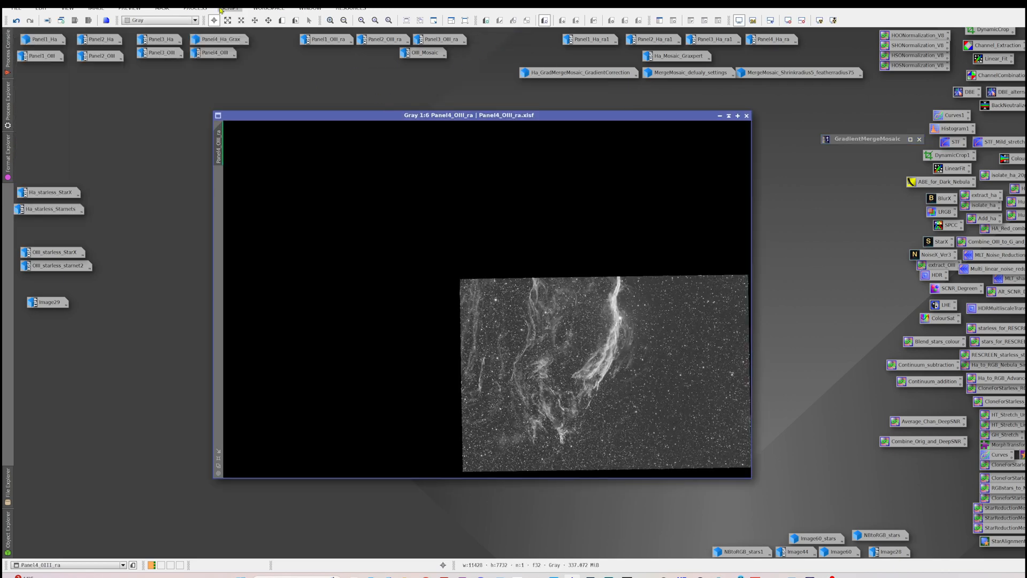
left_click(223, 7)
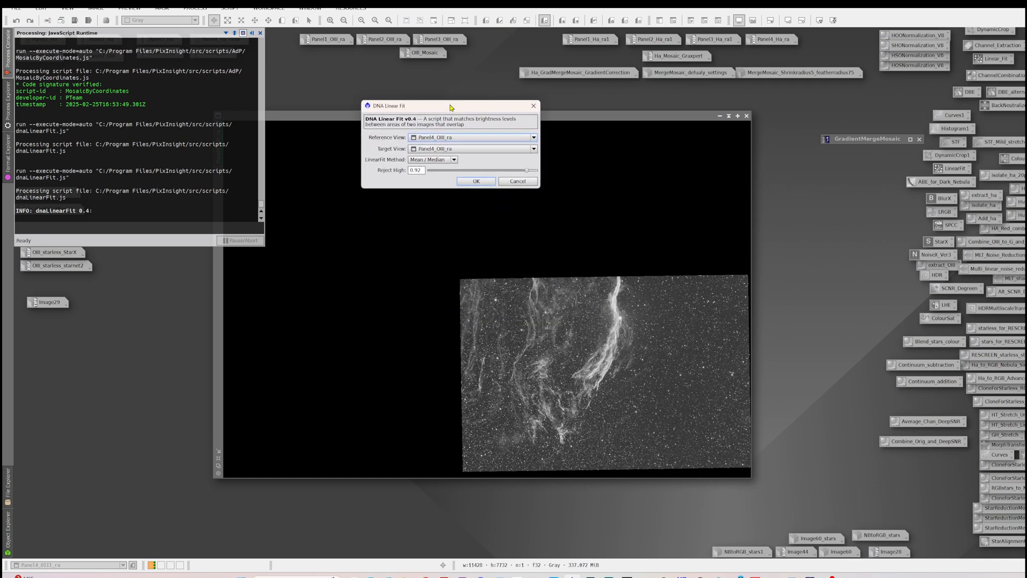
mouse_move(477, 232)
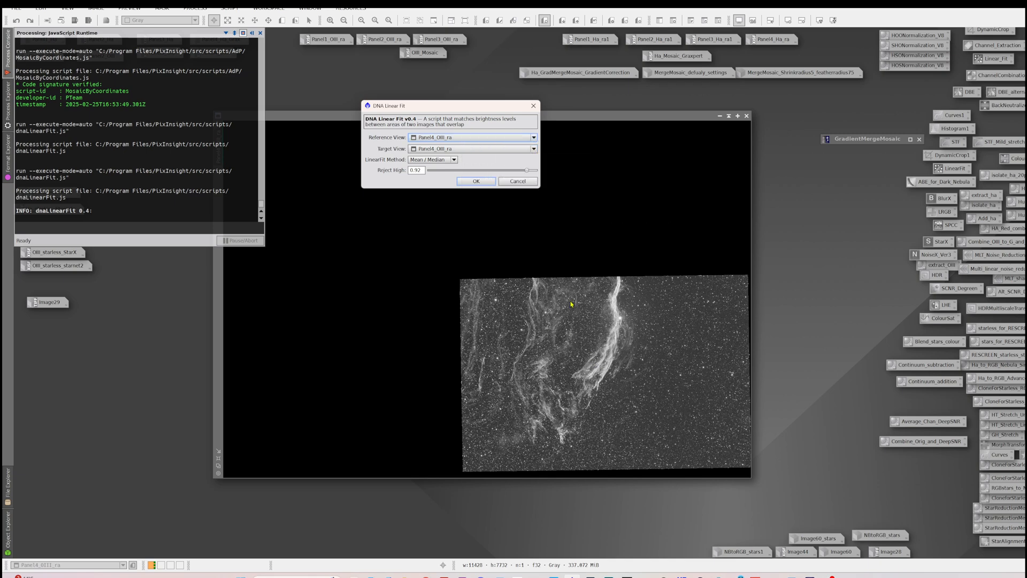
mouse_move(496, 160)
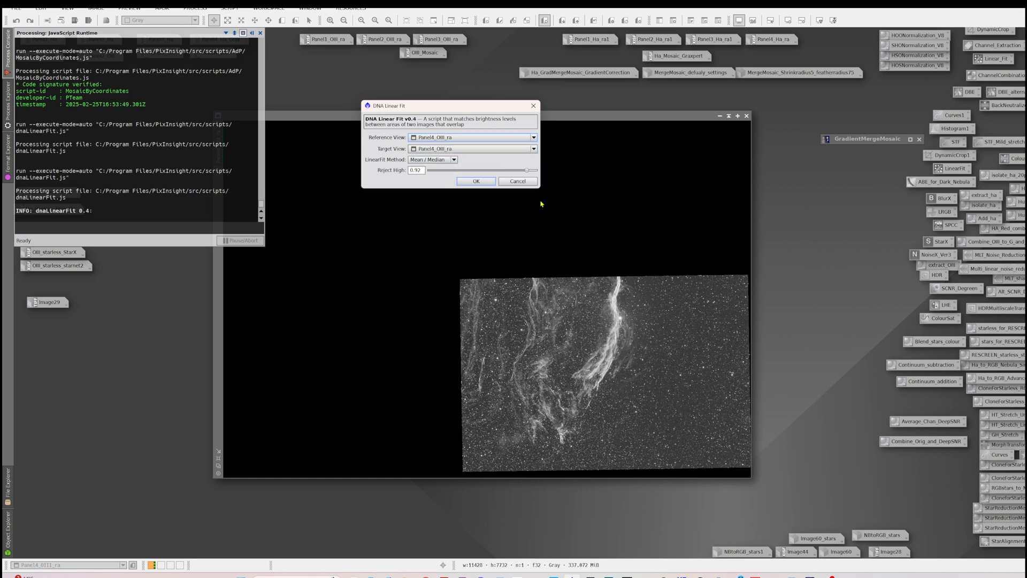
mouse_move(517, 182)
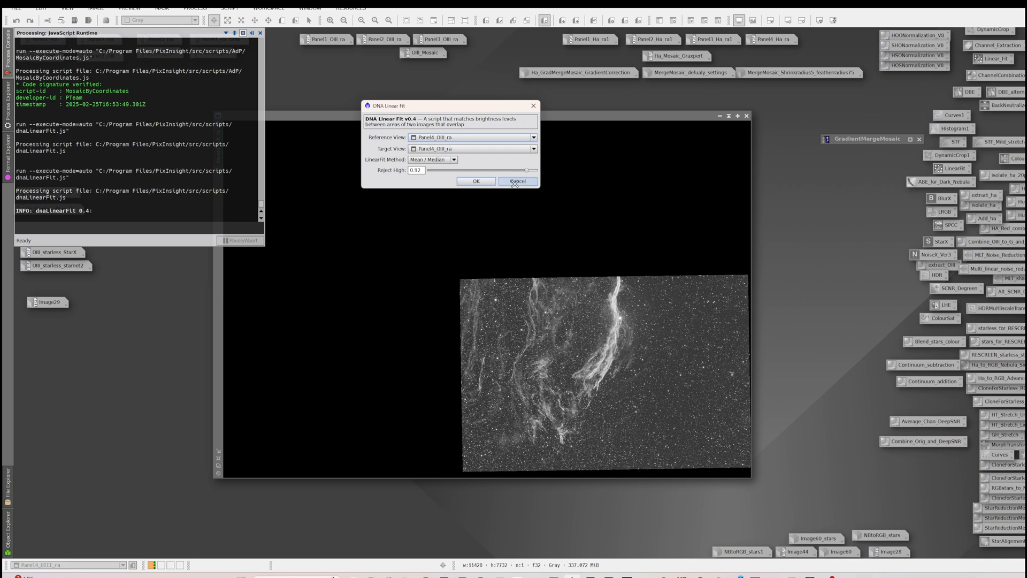
left_click(517, 181)
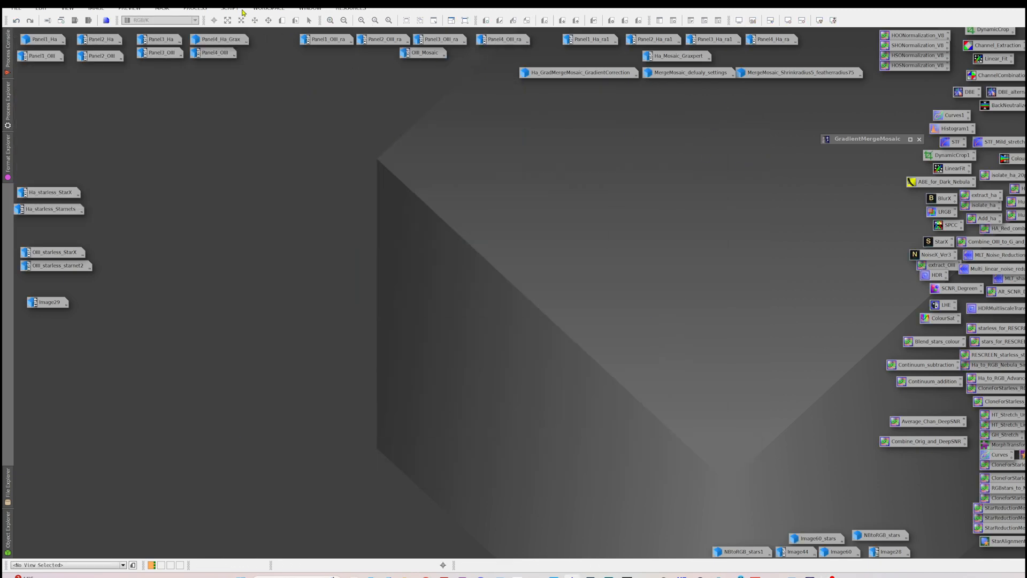
- Bring up GradientMergeMosaic and review the Ha panel files in its target frames list
left_click(194, 8)
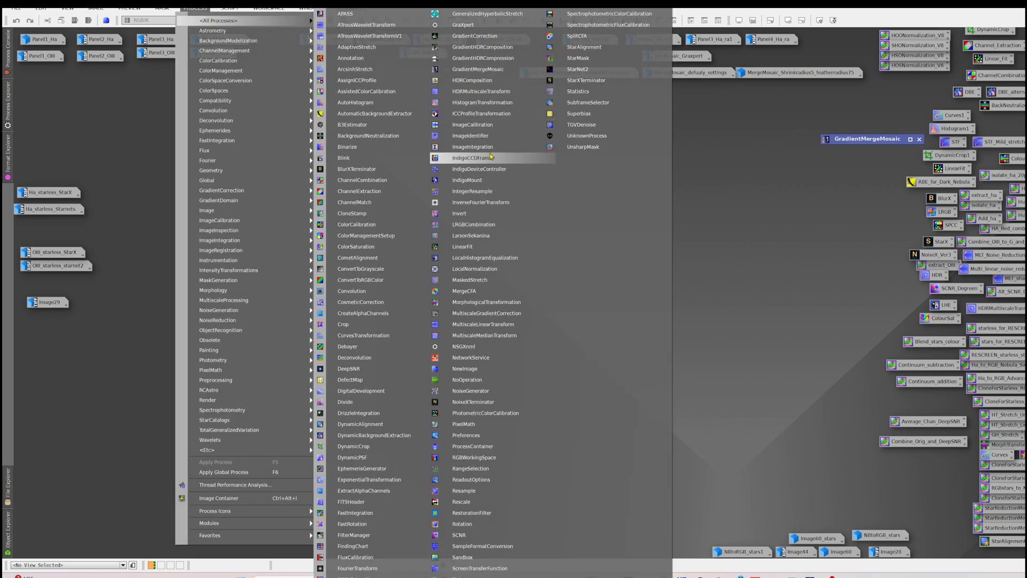
mouse_move(472, 69)
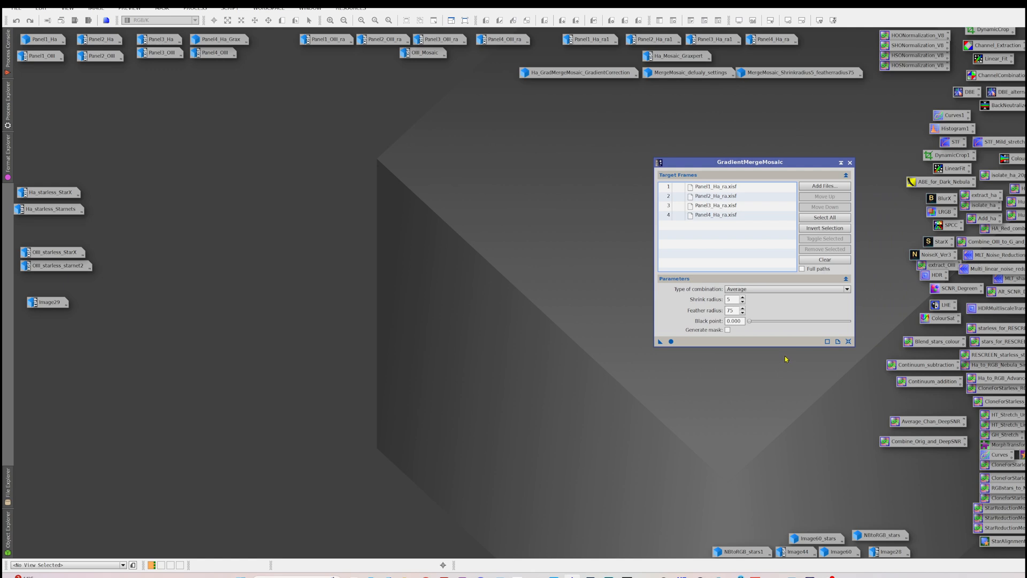
left_click(720, 186)
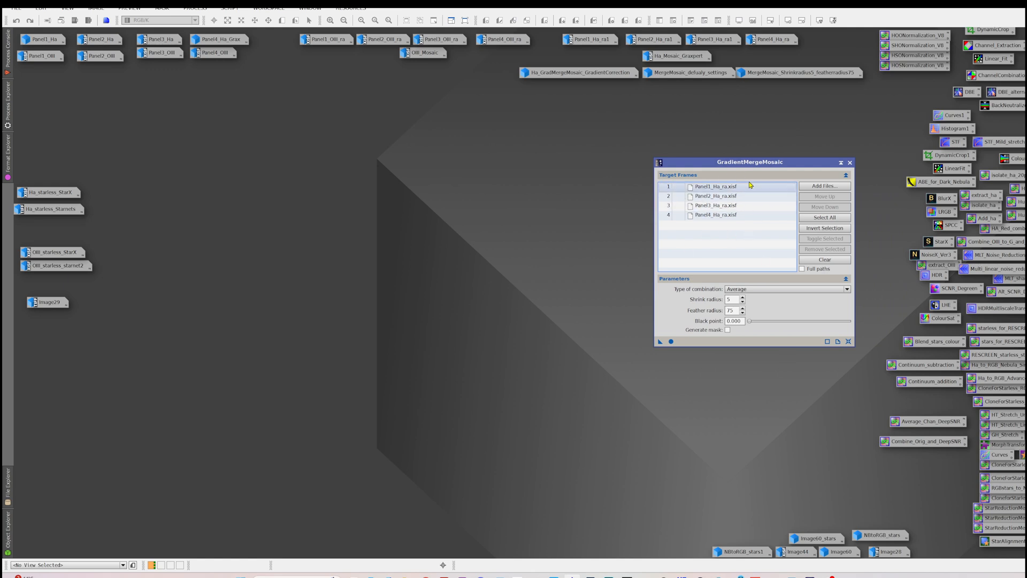
left_click(720, 197)
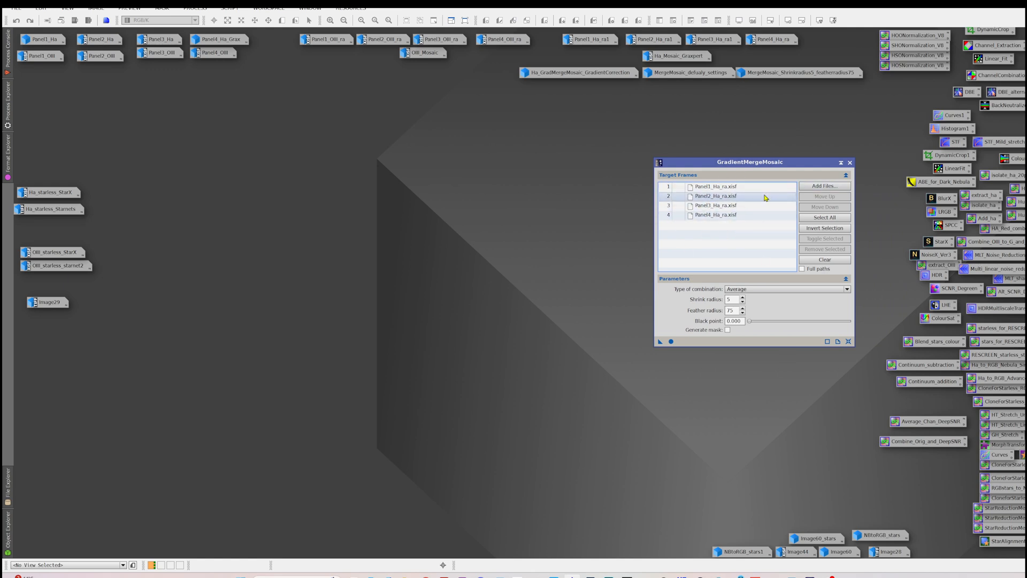
left_click(717, 214)
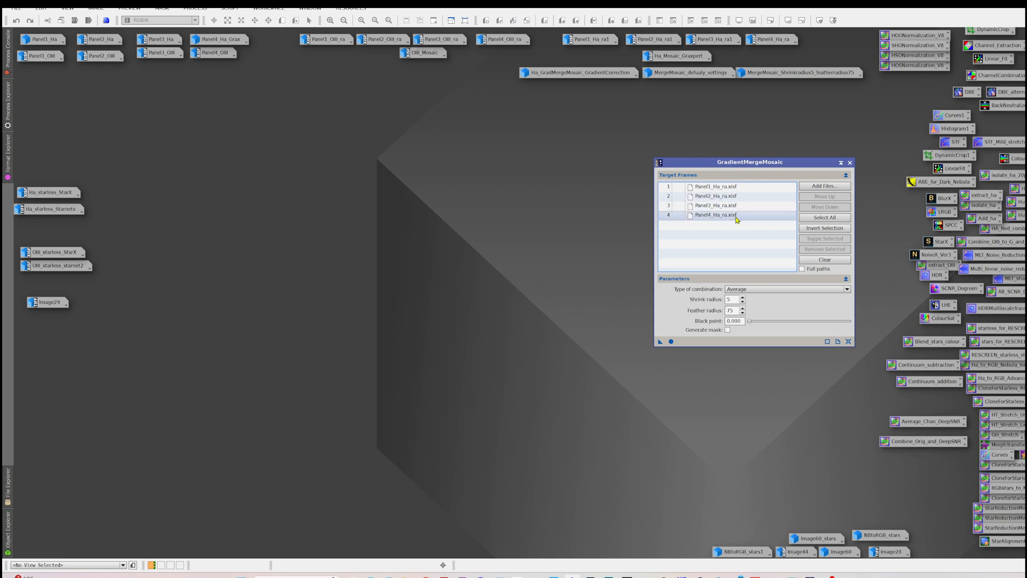
mouse_move(736, 217)
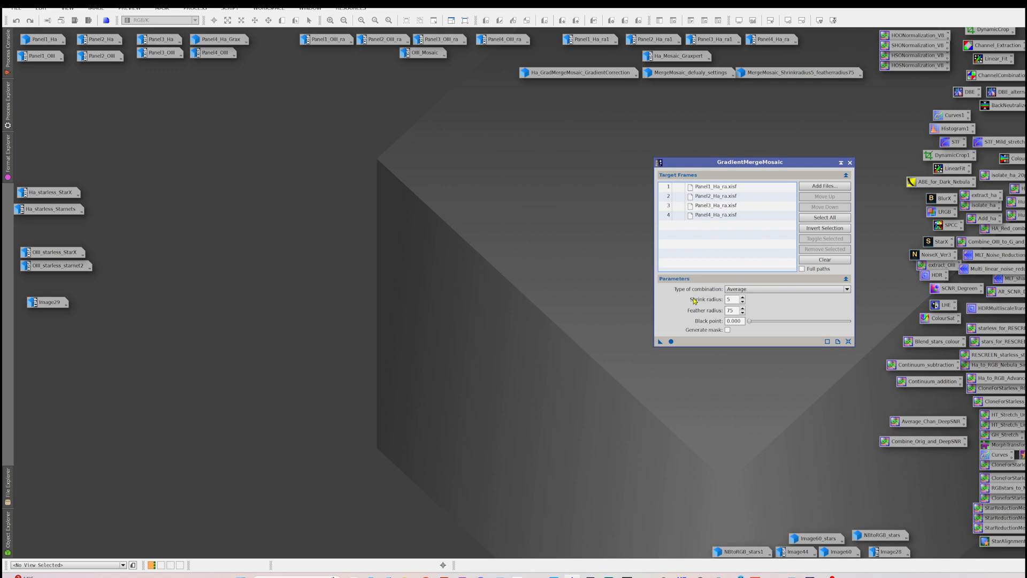
- Keep Average as the combination type, then reset the mosaic merge settings to defaults
left_click(785, 288)
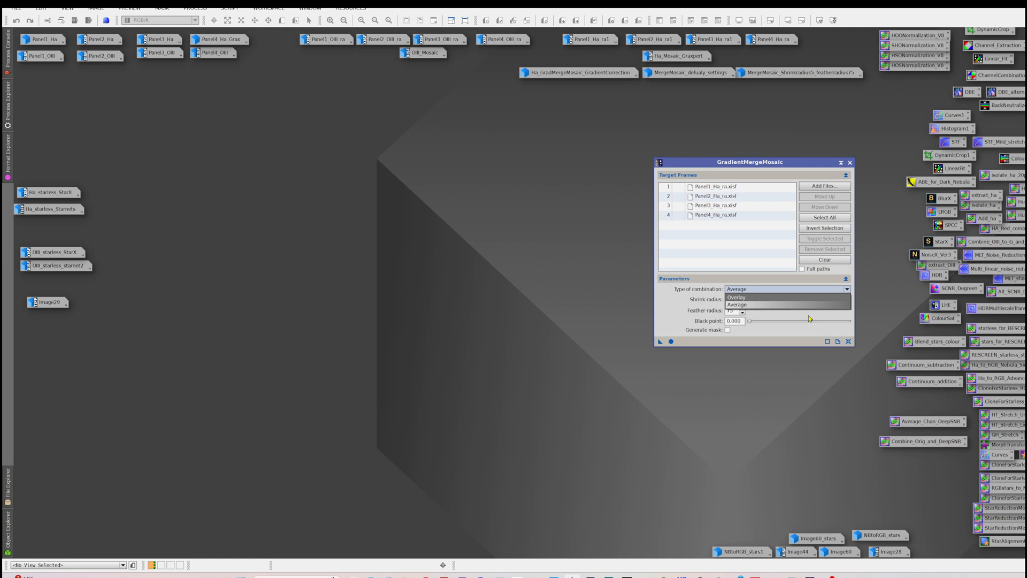
left_click(737, 305)
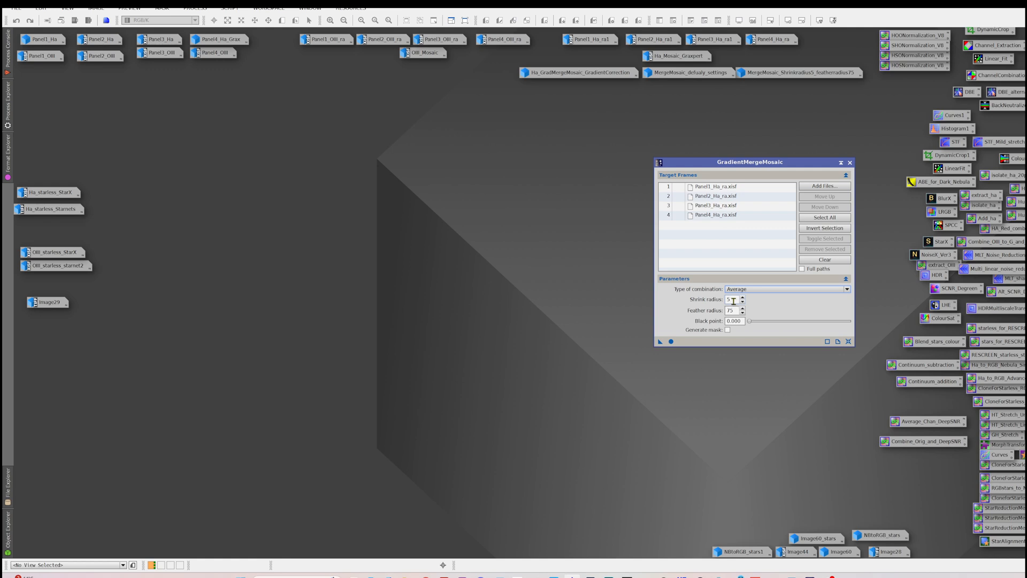
mouse_move(826, 335)
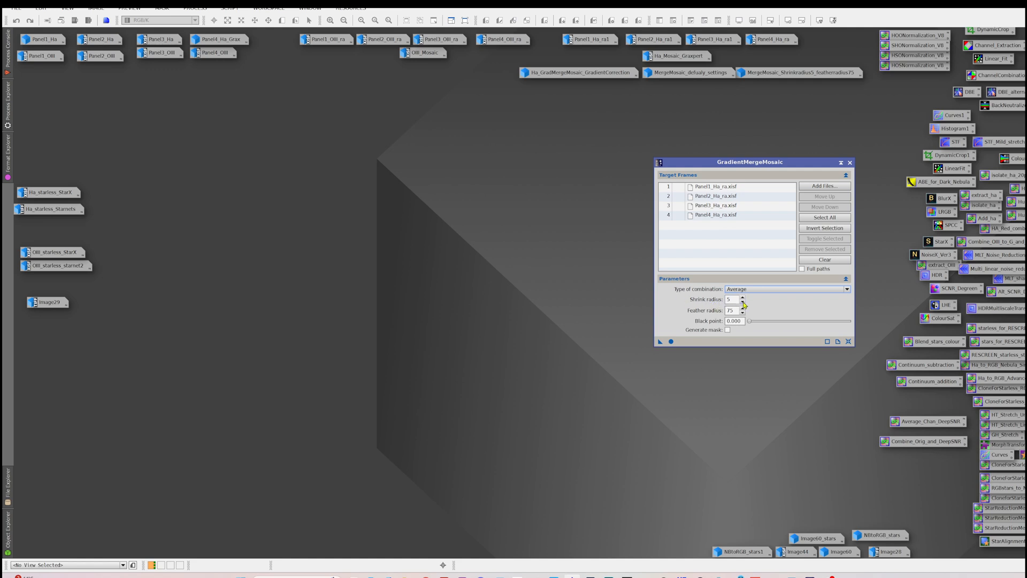
mouse_move(737, 308)
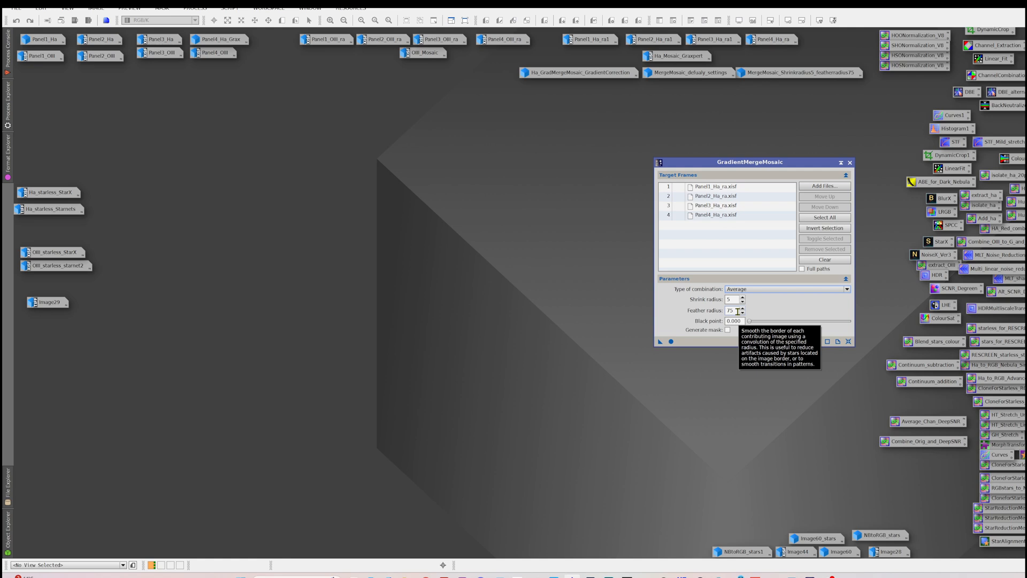
mouse_move(849, 336)
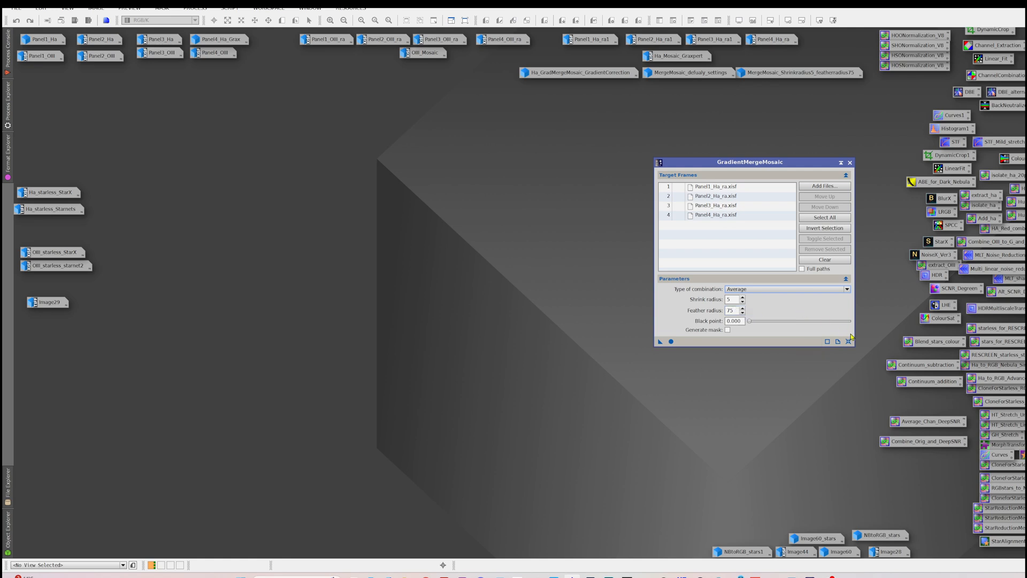
left_click(824, 259)
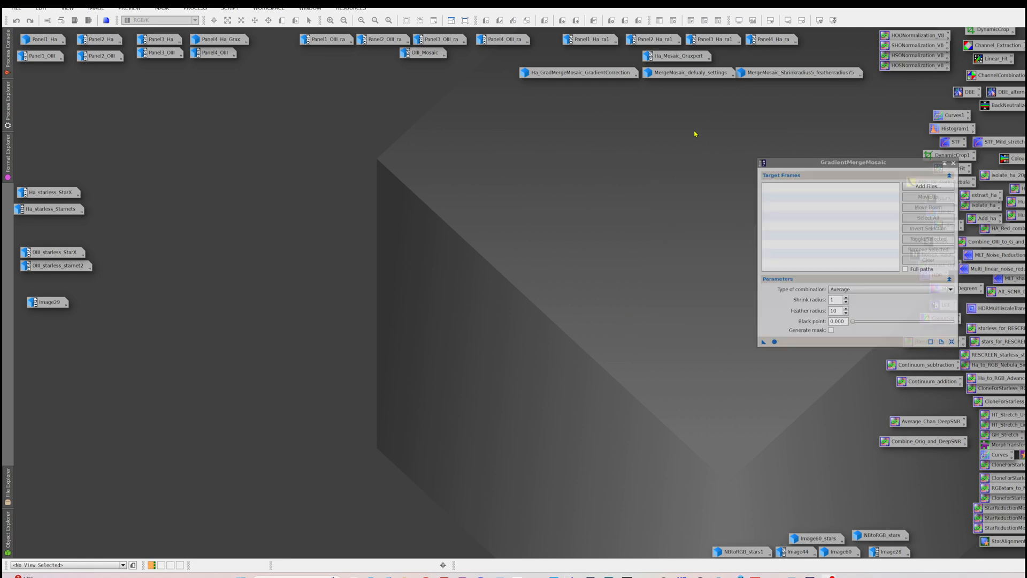
- Review the default-settings merged mosaic, then set feather radius 75 for the new merge
double_click(688, 72)
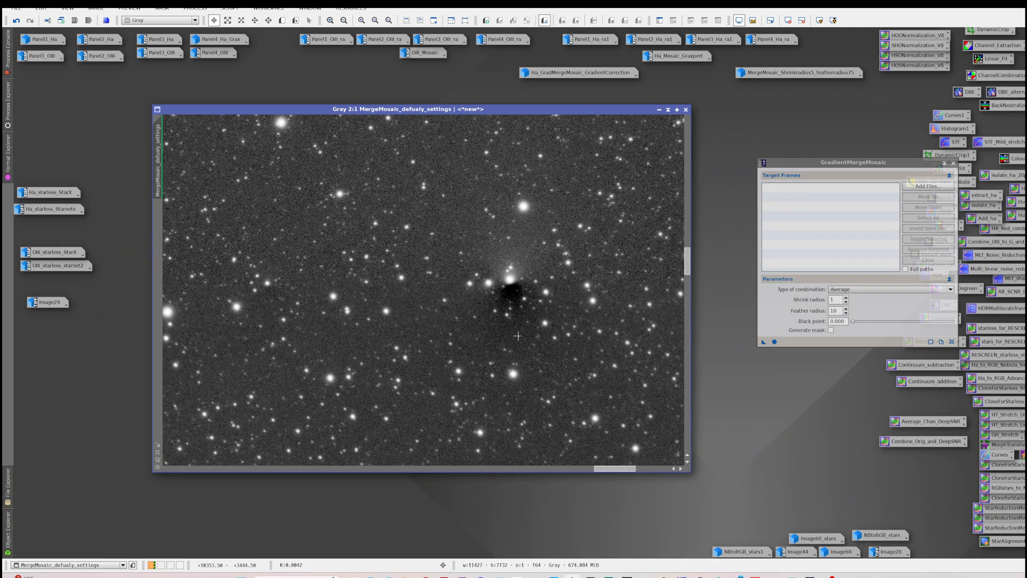
mouse_move(393, 273)
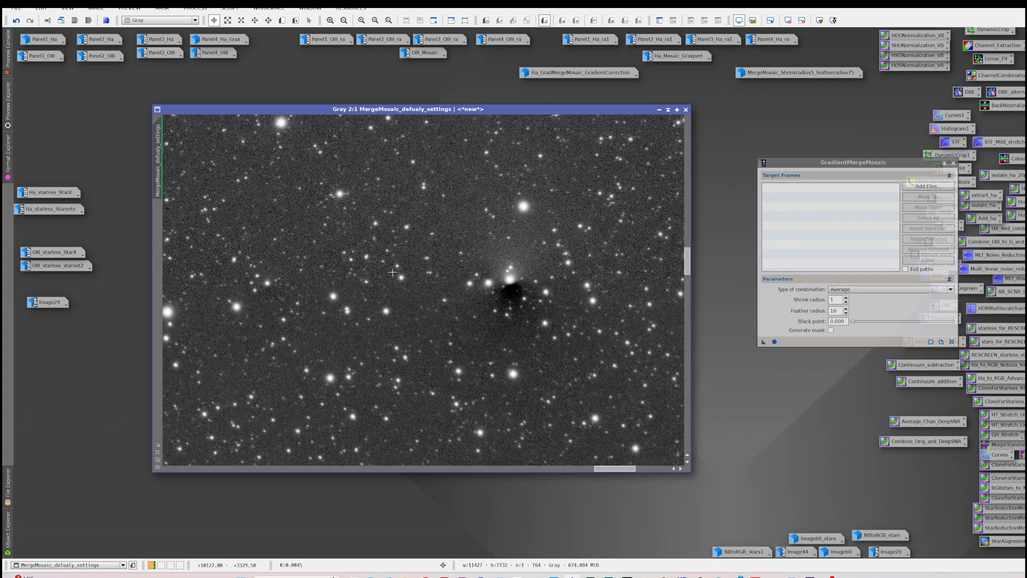
mouse_move(413, 315)
type("5")
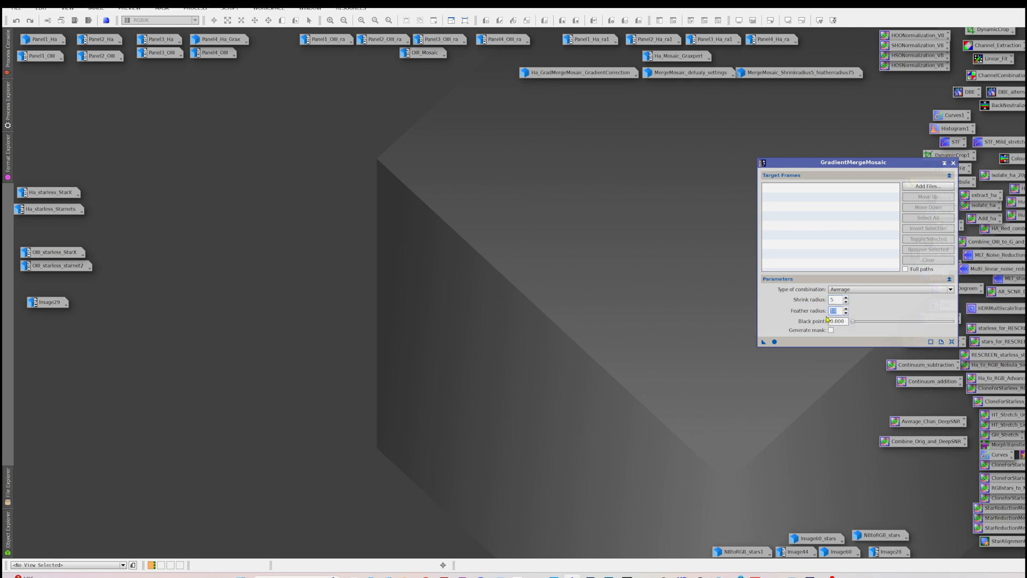
type("75")
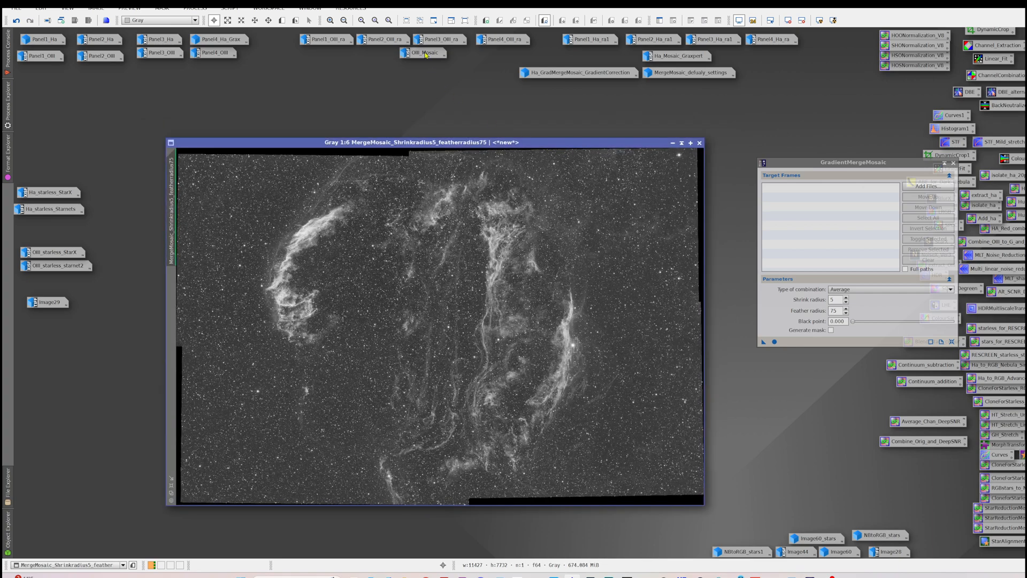
- Bring up the OIII_Mosaic image for seam comparison against the merged Ha mosaic
double_click(424, 53)
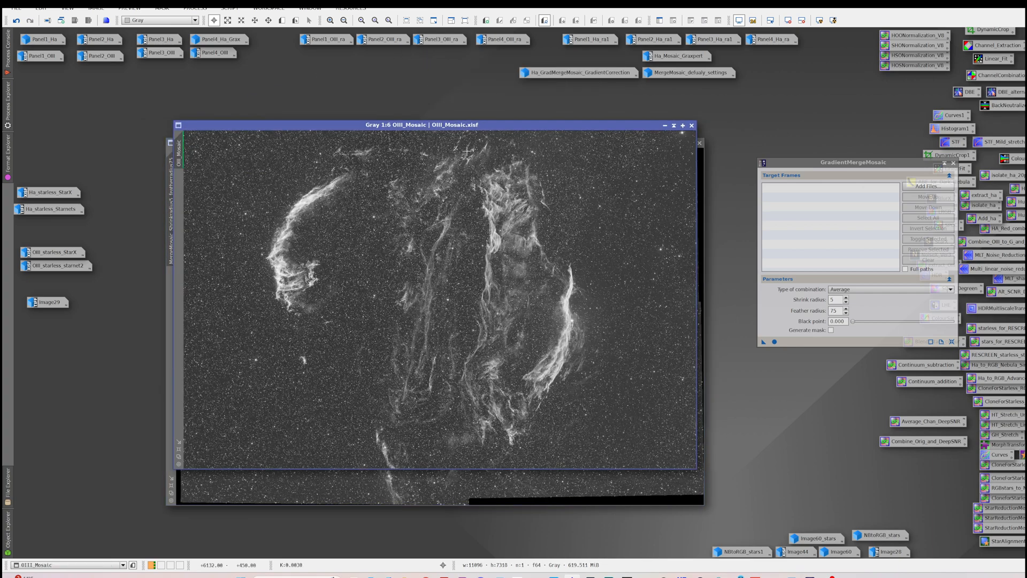
mouse_move(475, 163)
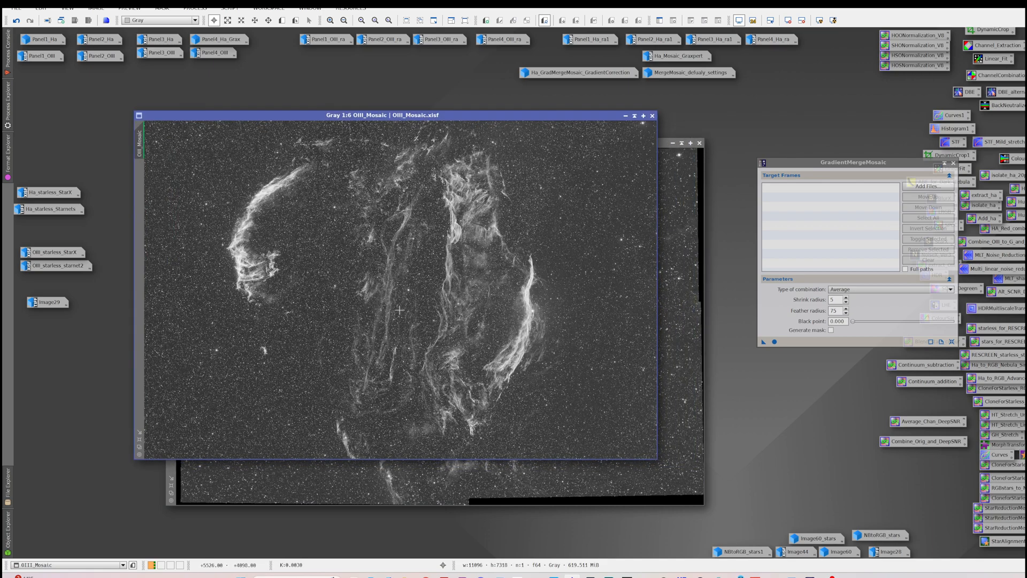
mouse_move(672, 267)
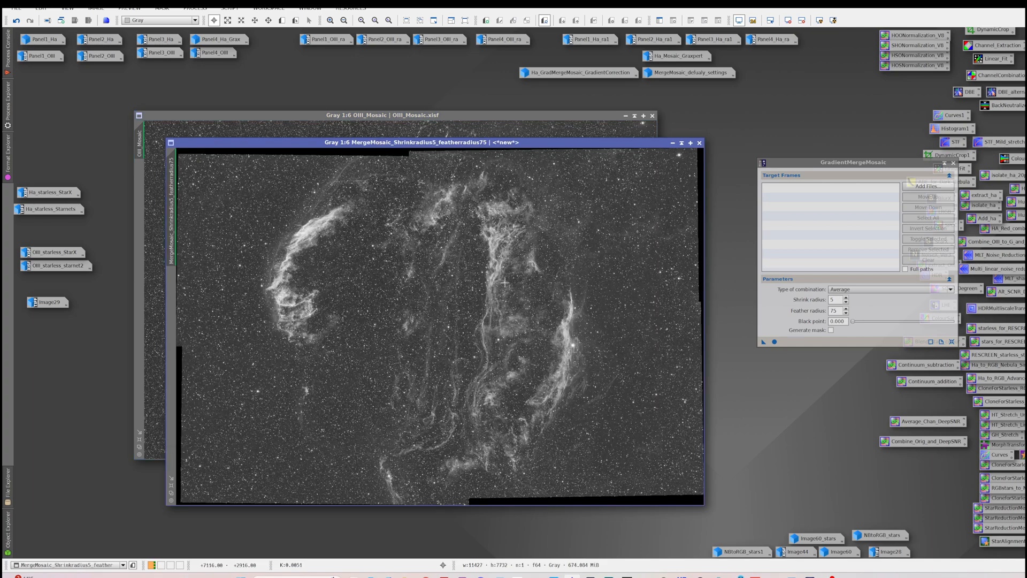
mouse_move(503, 276)
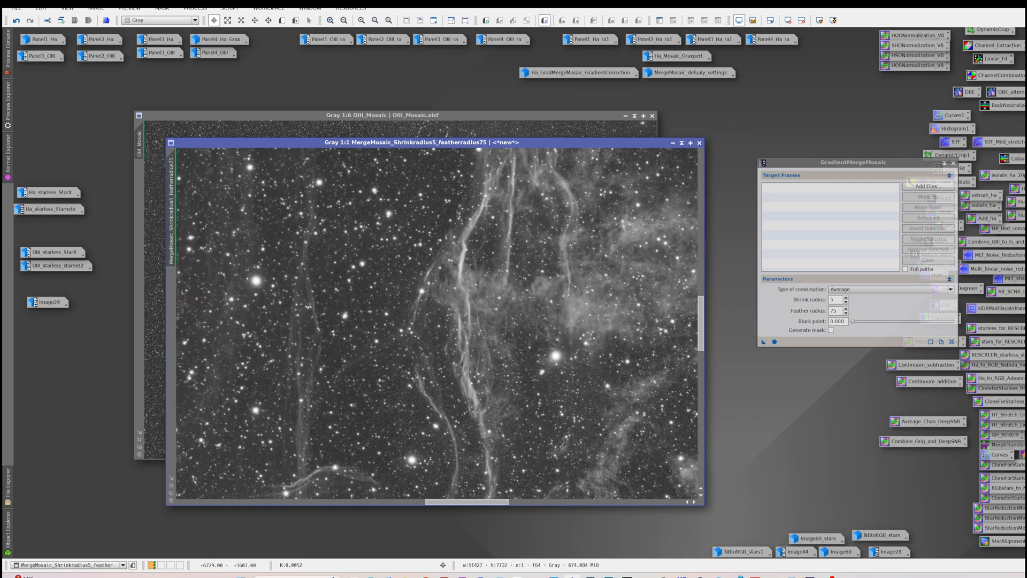
mouse_move(454, 329)
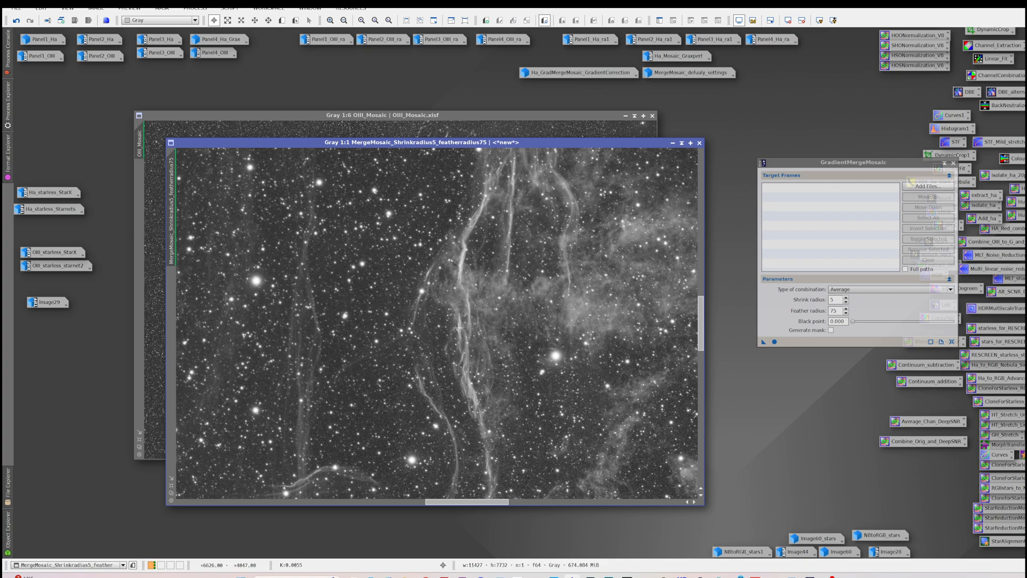
mouse_move(305, 341)
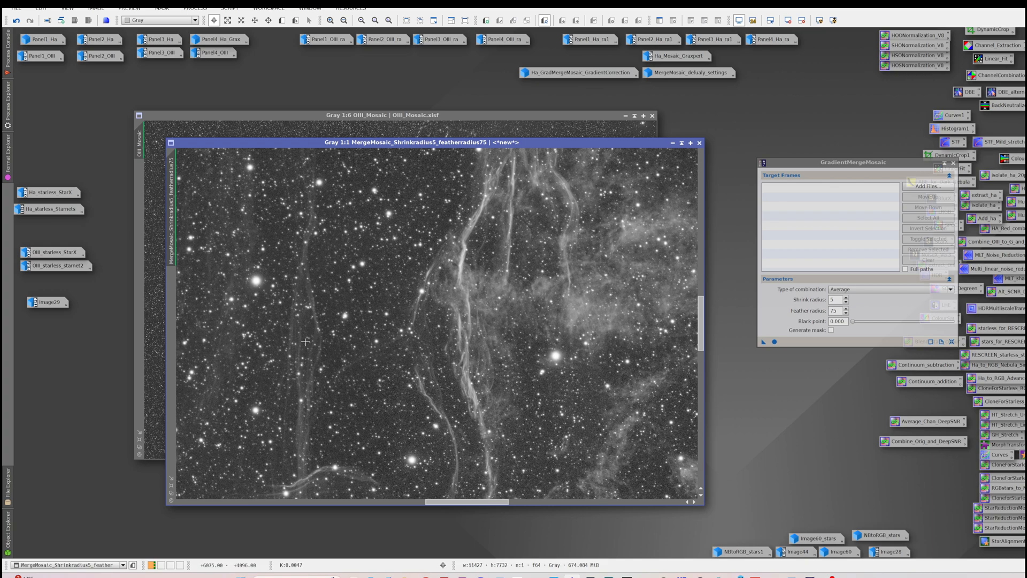
mouse_move(455, 310)
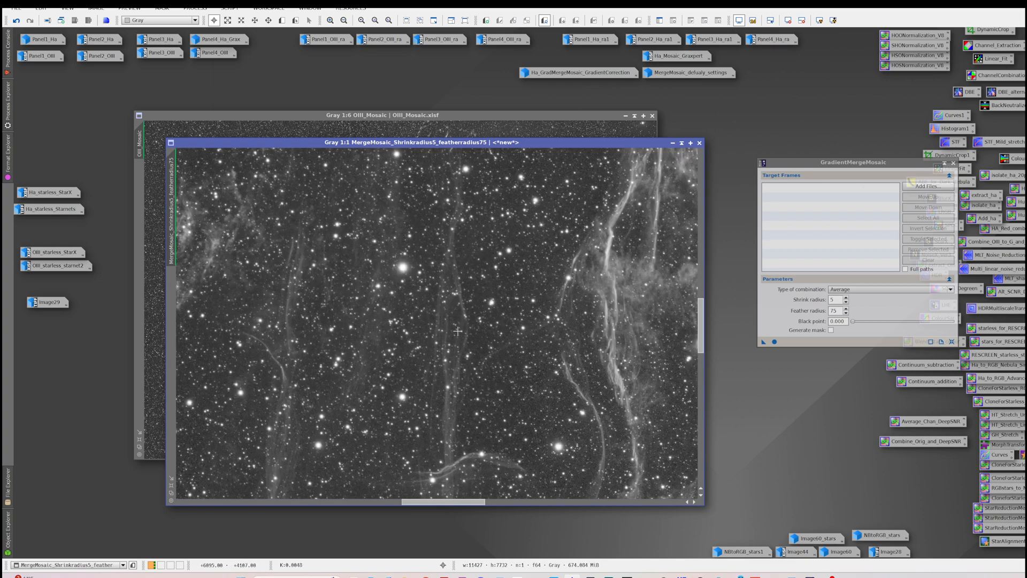
mouse_move(459, 304)
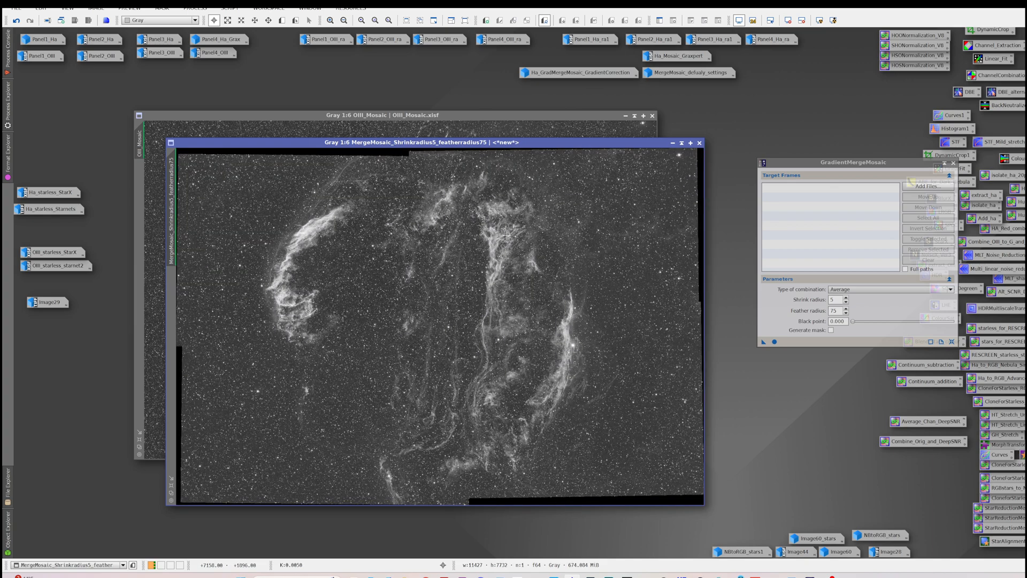
mouse_move(648, 232)
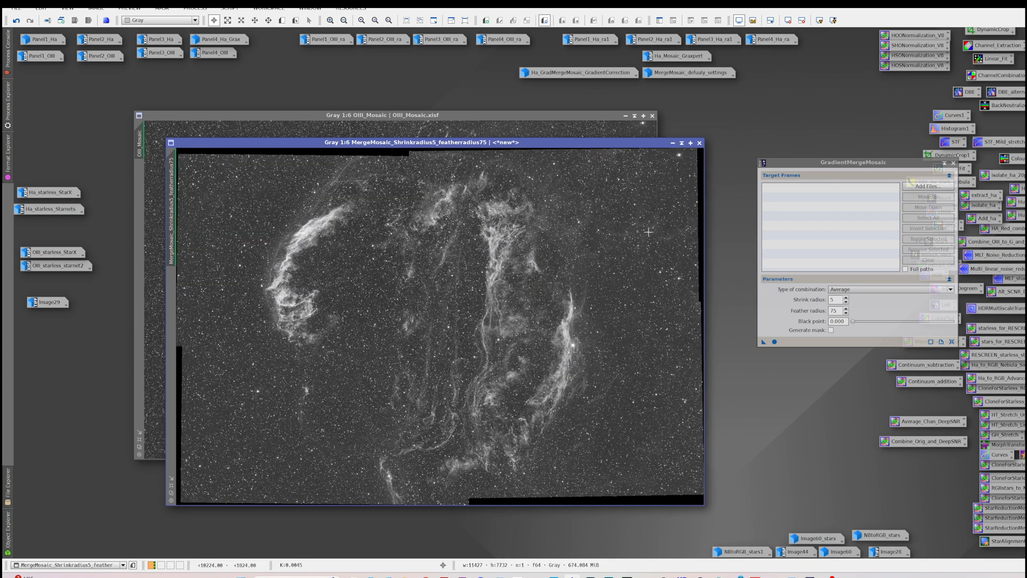
mouse_move(445, 310)
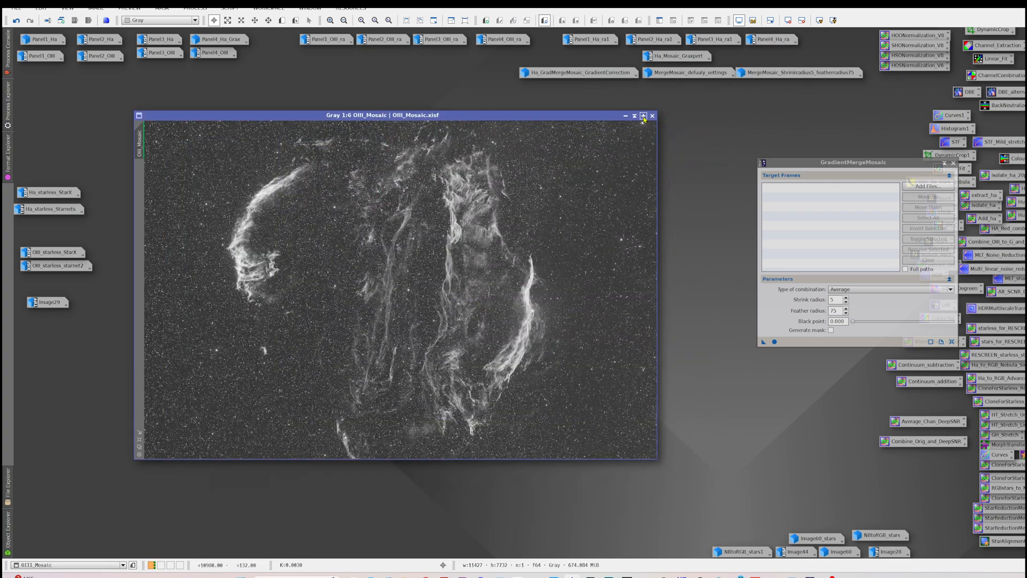
- Close the OIII mosaic and bring up the Ha_starless_Starnets and Ha_starless_StarX images
left_click(641, 116)
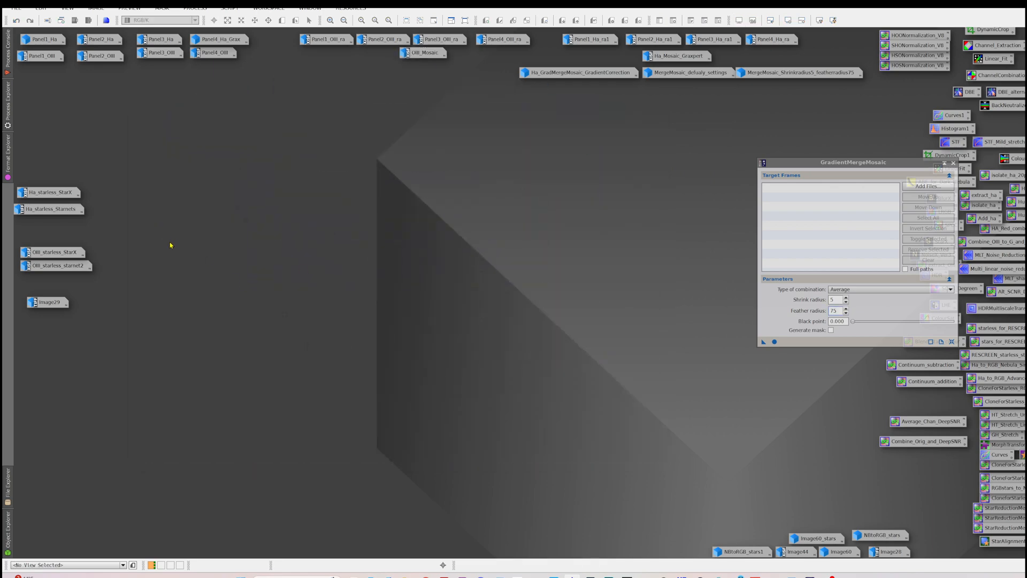
mouse_move(55, 270)
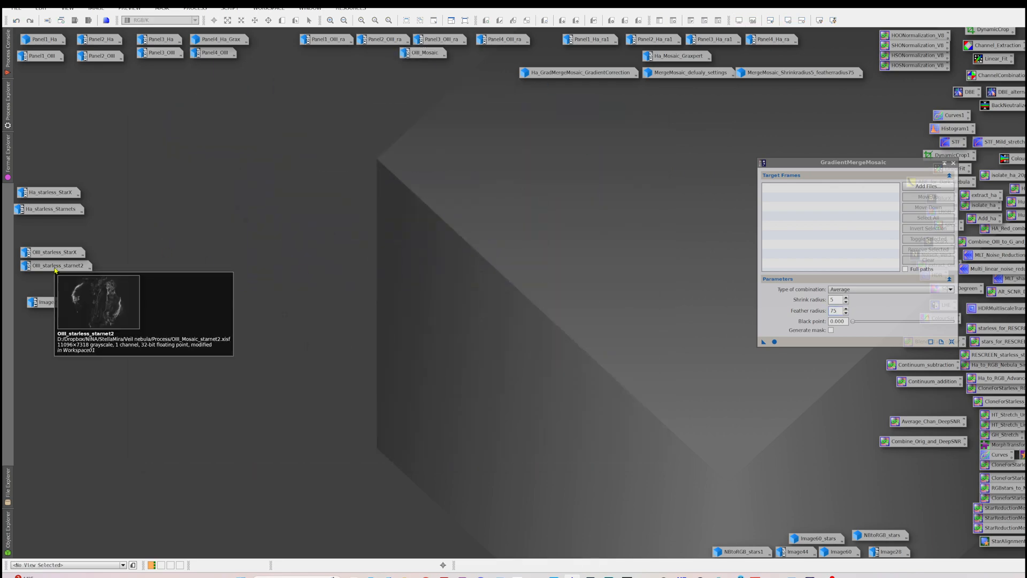
double_click(46, 192)
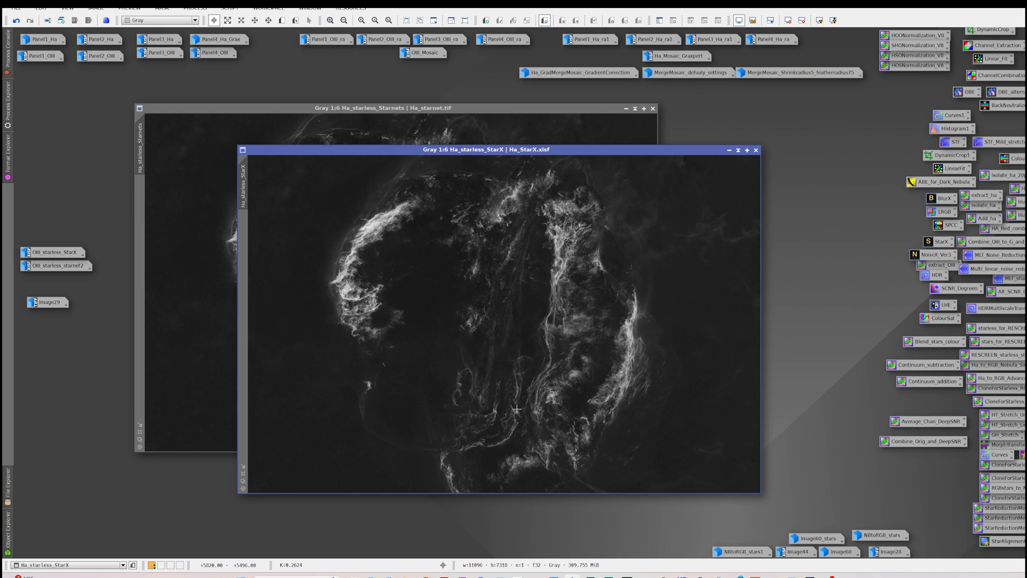
mouse_move(560, 349)
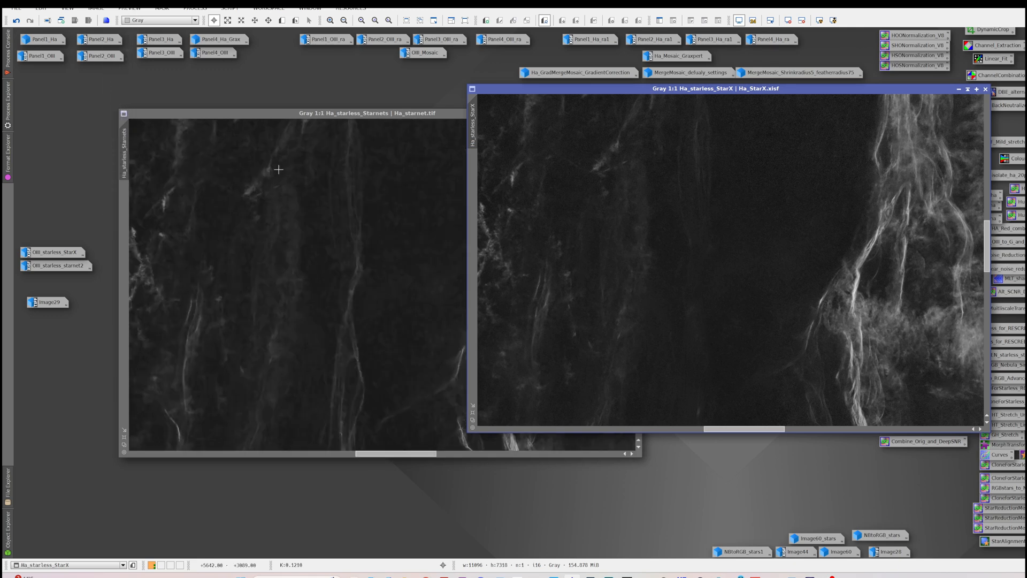
mouse_move(359, 269)
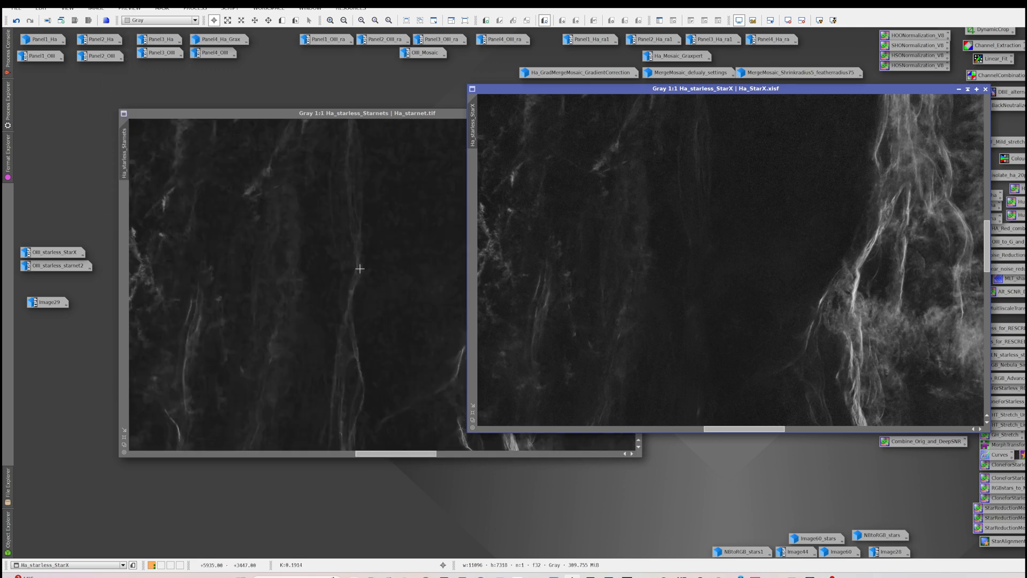
mouse_move(333, 252)
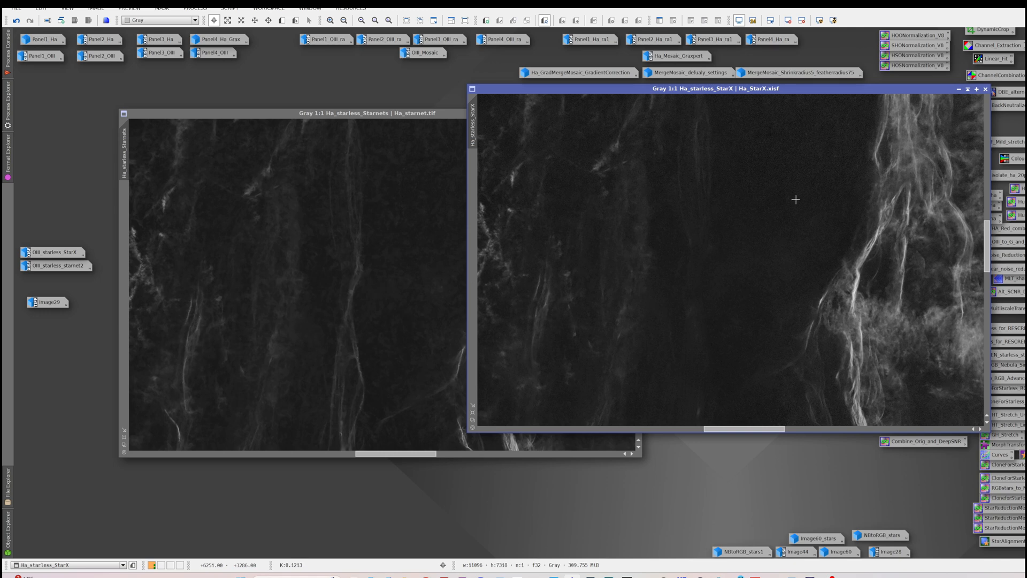
mouse_move(798, 193)
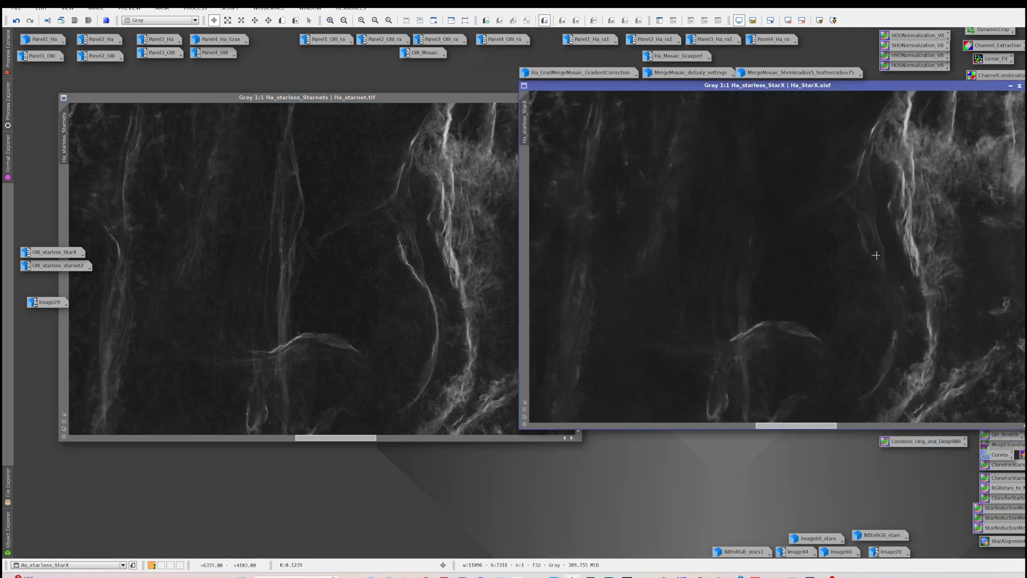
mouse_move(395, 263)
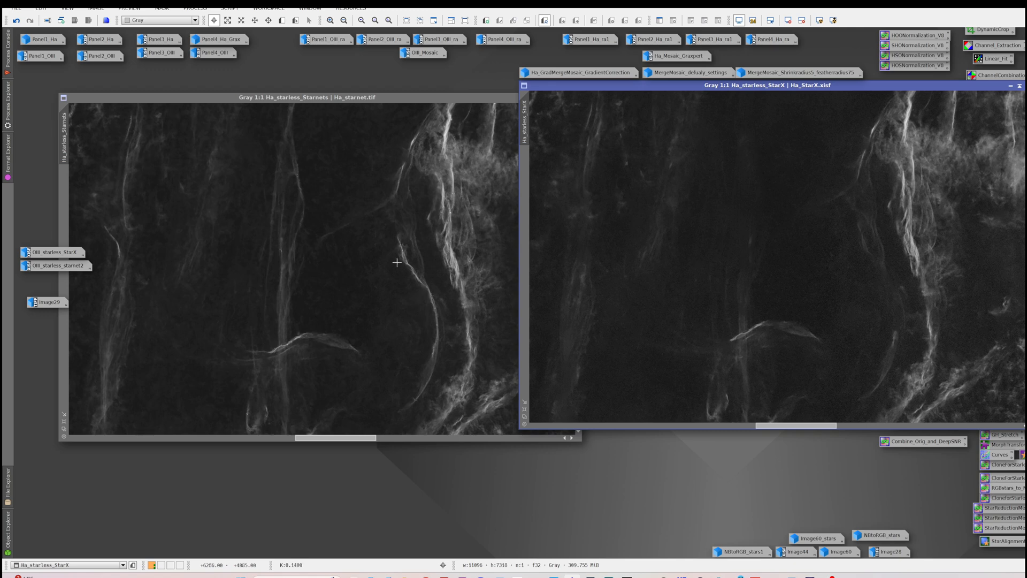
mouse_move(433, 321)
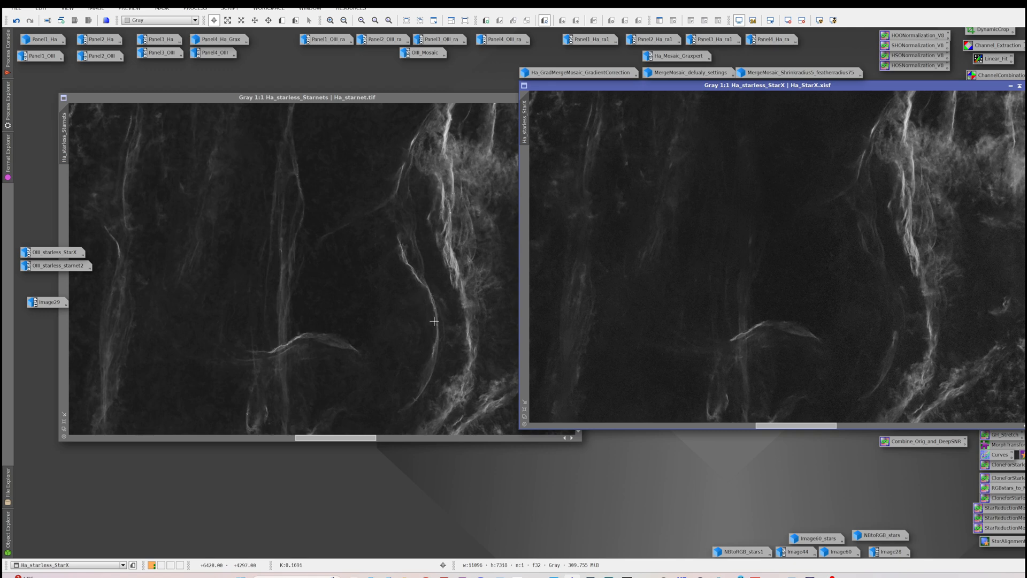
mouse_move(859, 263)
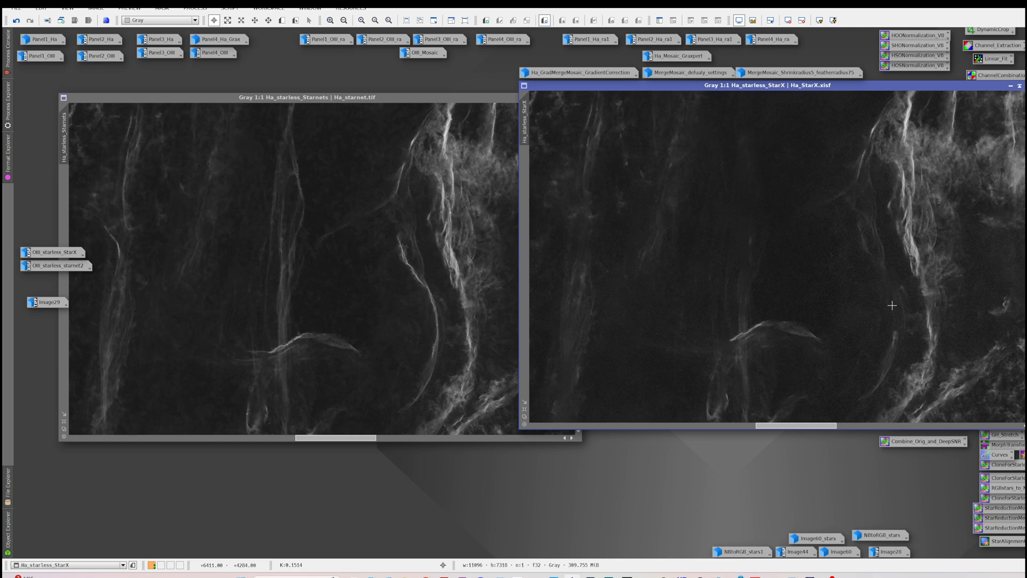
mouse_move(306, 244)
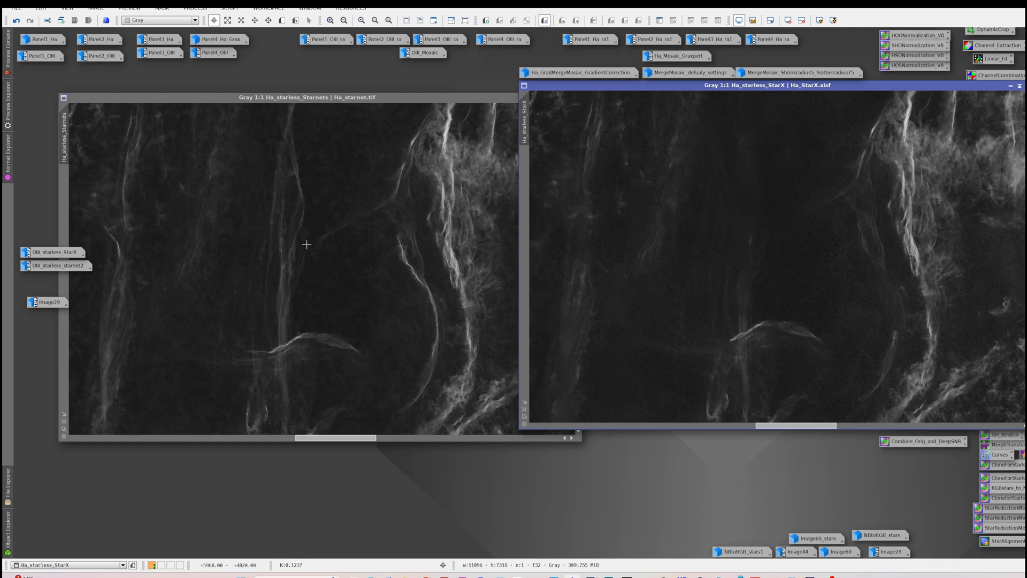
mouse_move(803, 222)
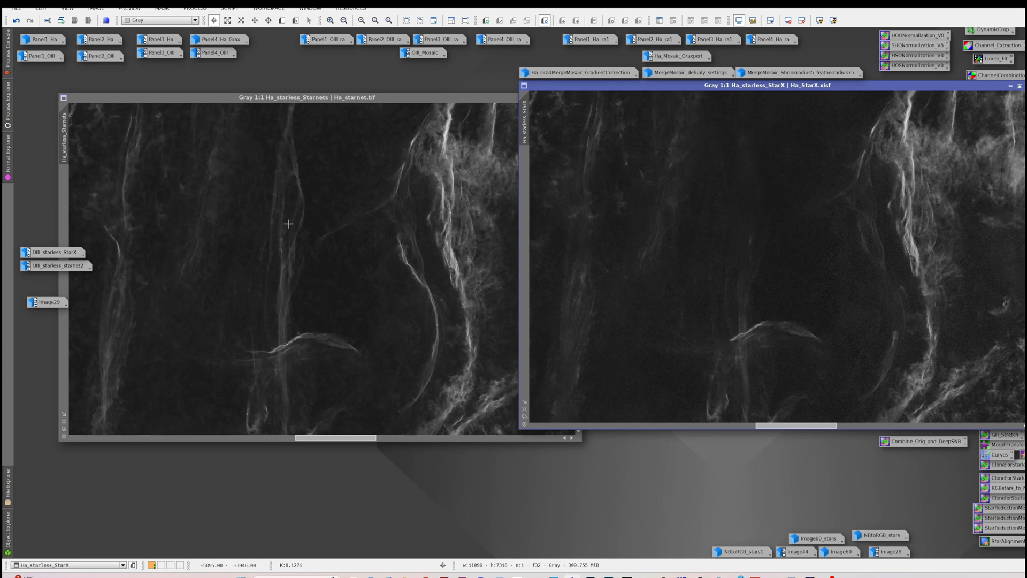
mouse_move(746, 234)
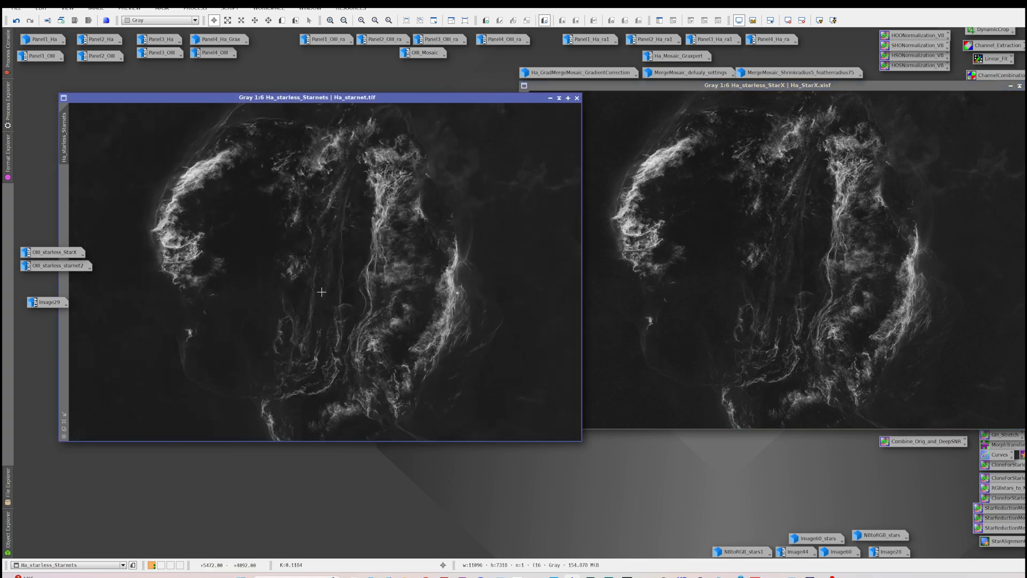
mouse_move(802, 238)
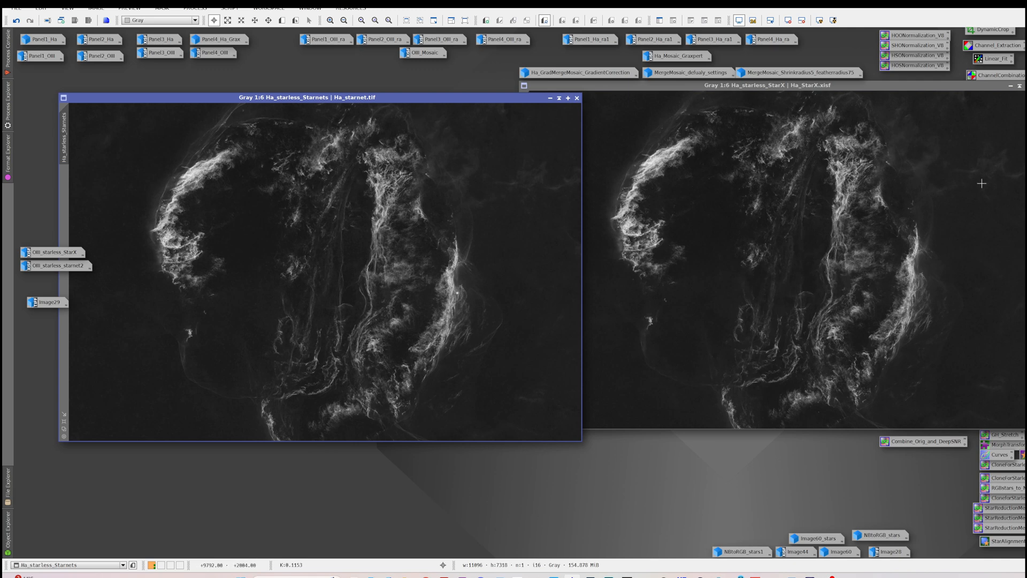
mouse_move(344, 301)
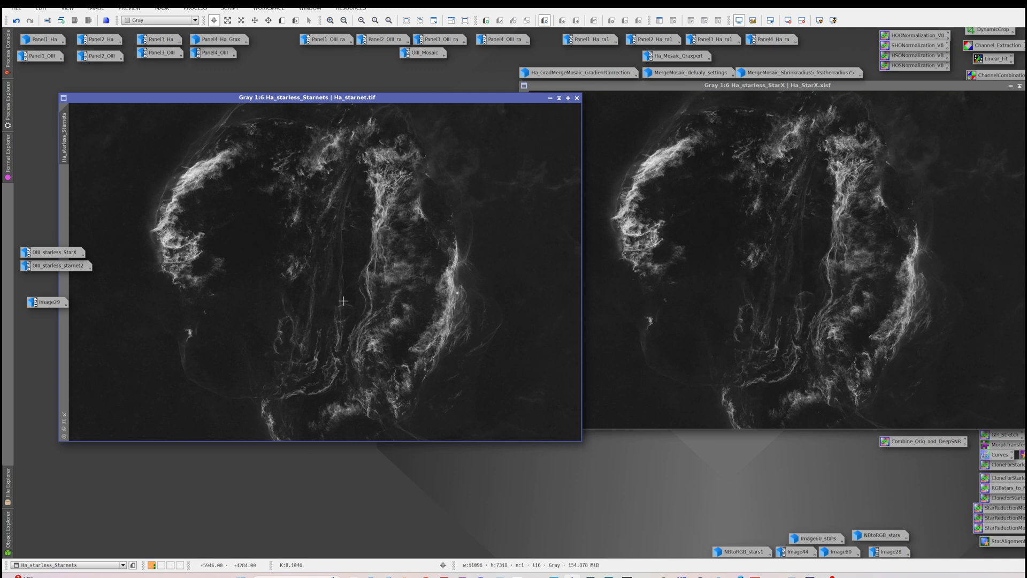
mouse_move(335, 273)
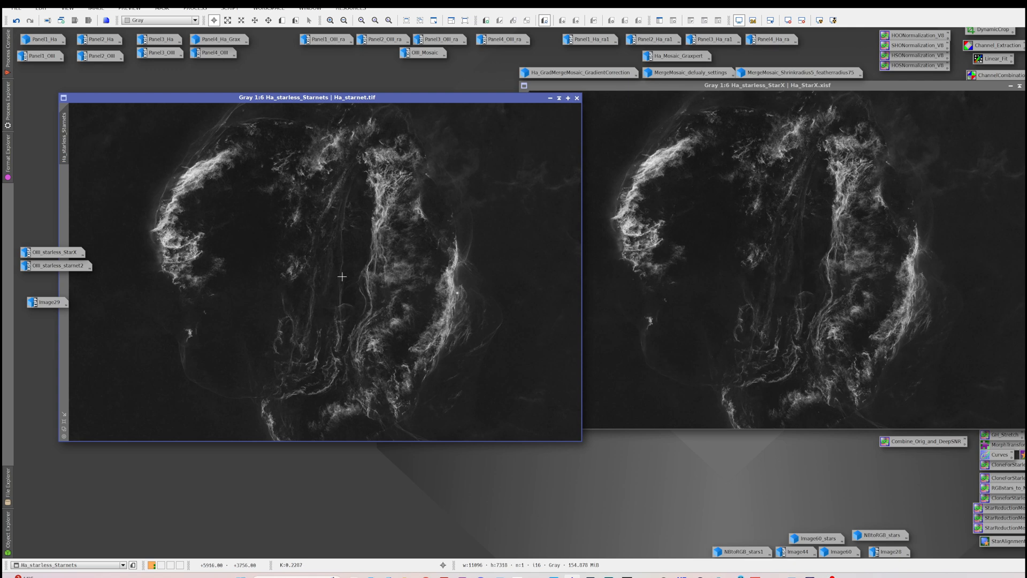
mouse_move(343, 274)
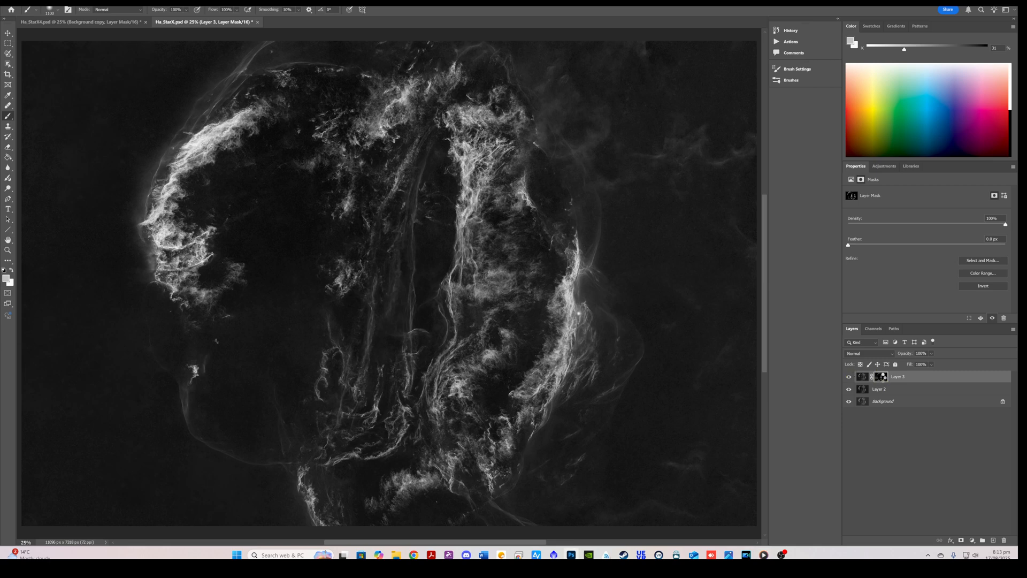
left_click(983, 260)
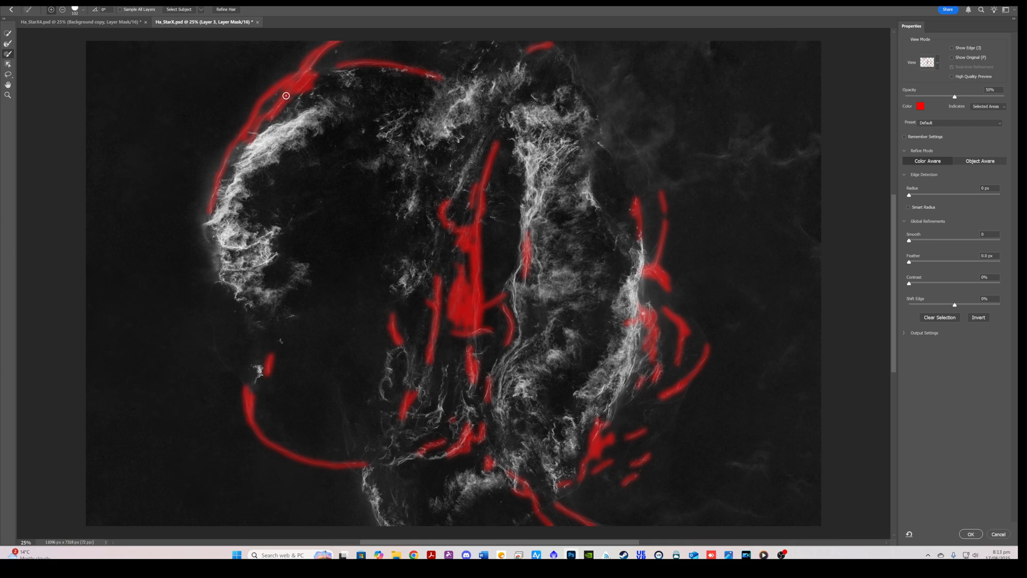
mouse_move(700, 338)
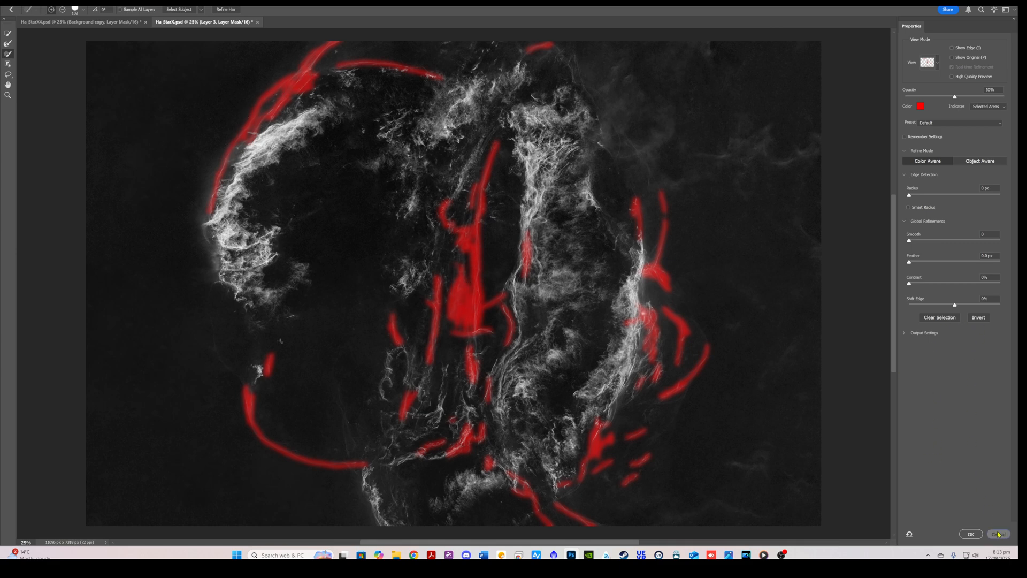
left_click(971, 534)
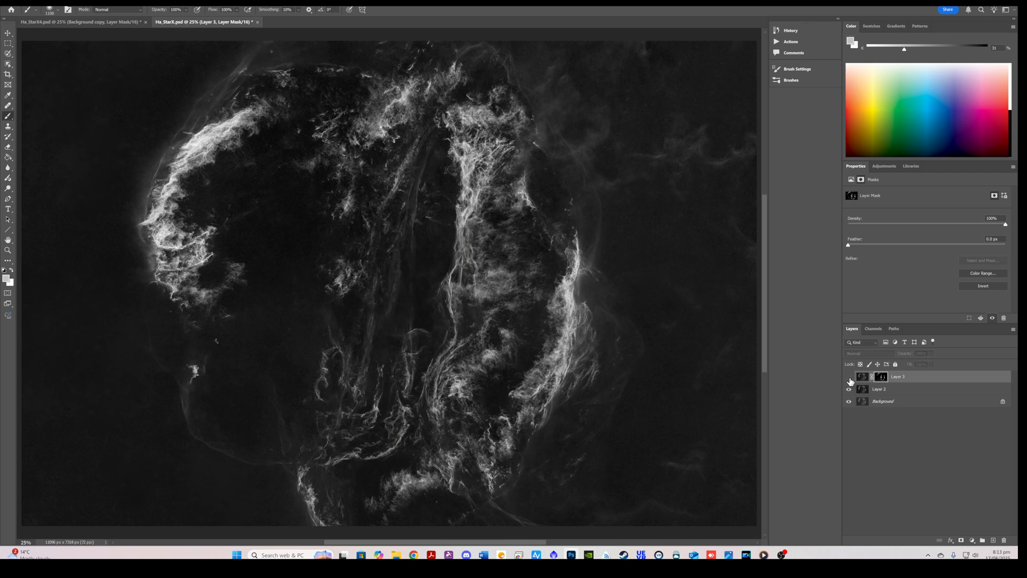
left_click(848, 376)
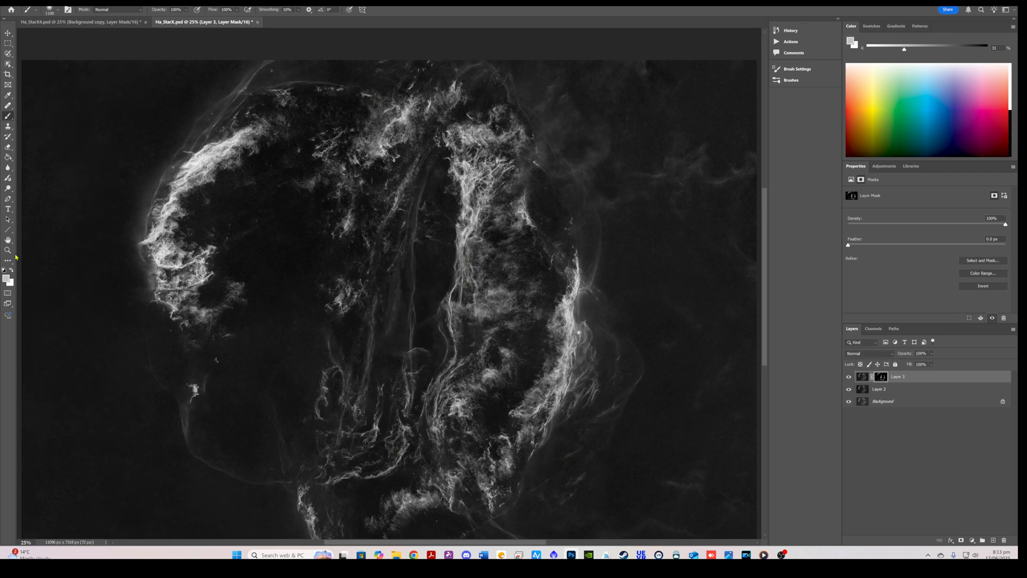
left_click(426, 357)
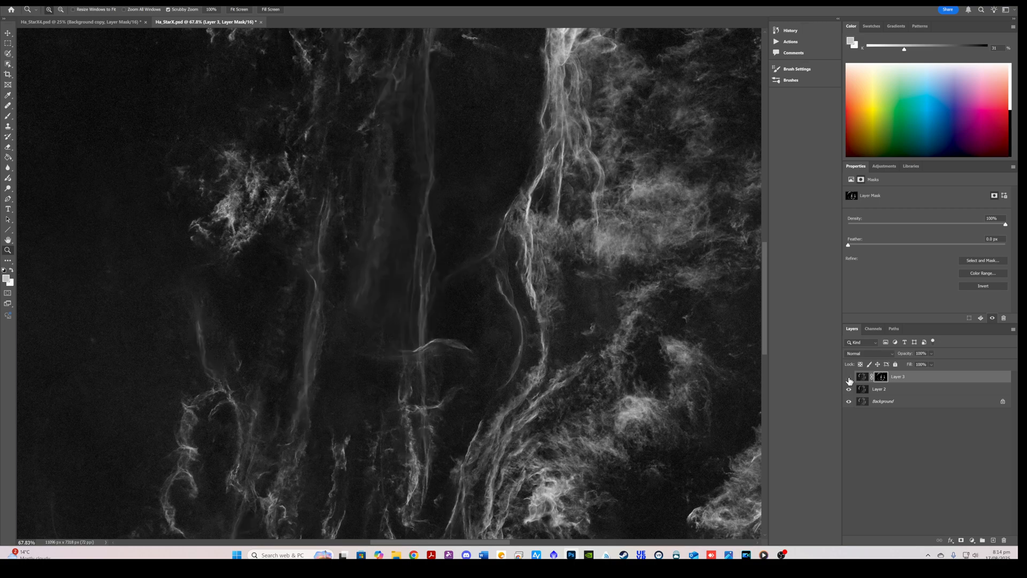
left_click(848, 377)
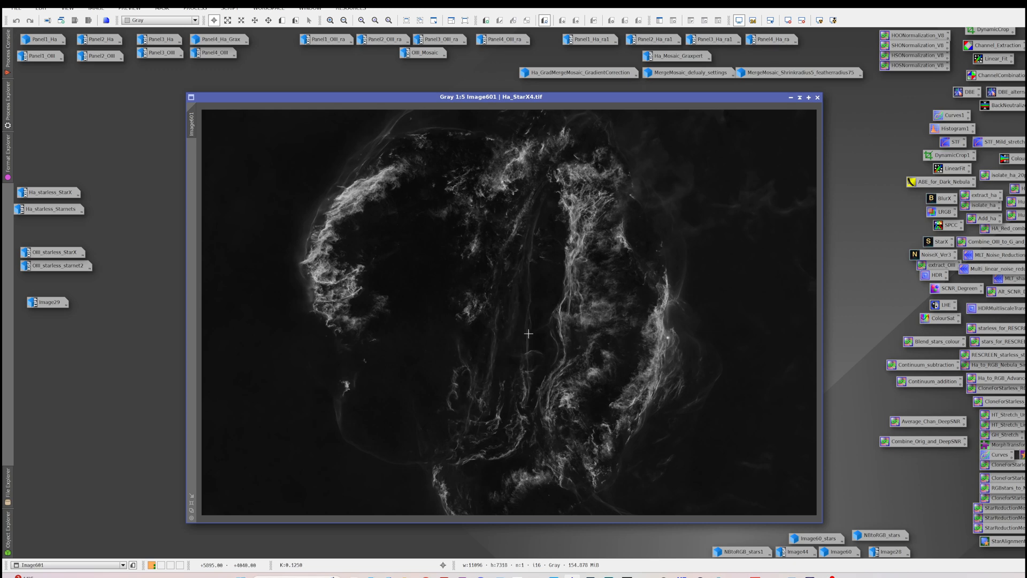
mouse_move(529, 325)
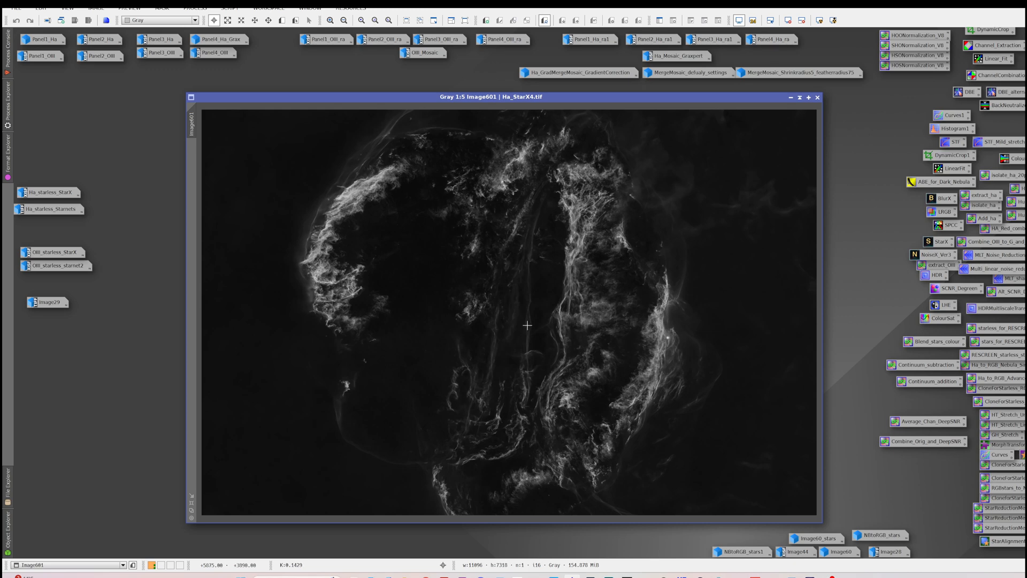
mouse_move(557, 323)
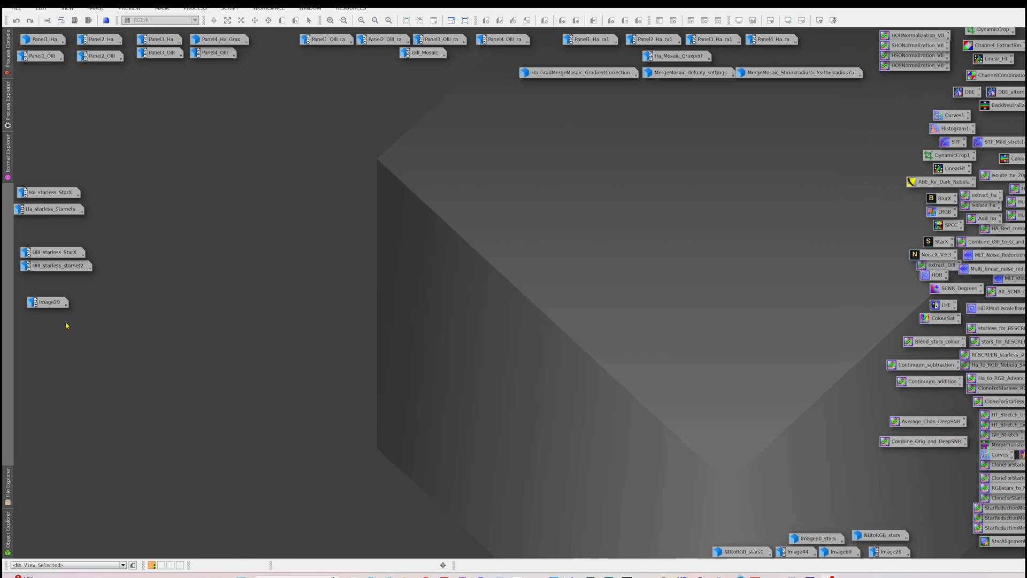
mouse_move(51, 310)
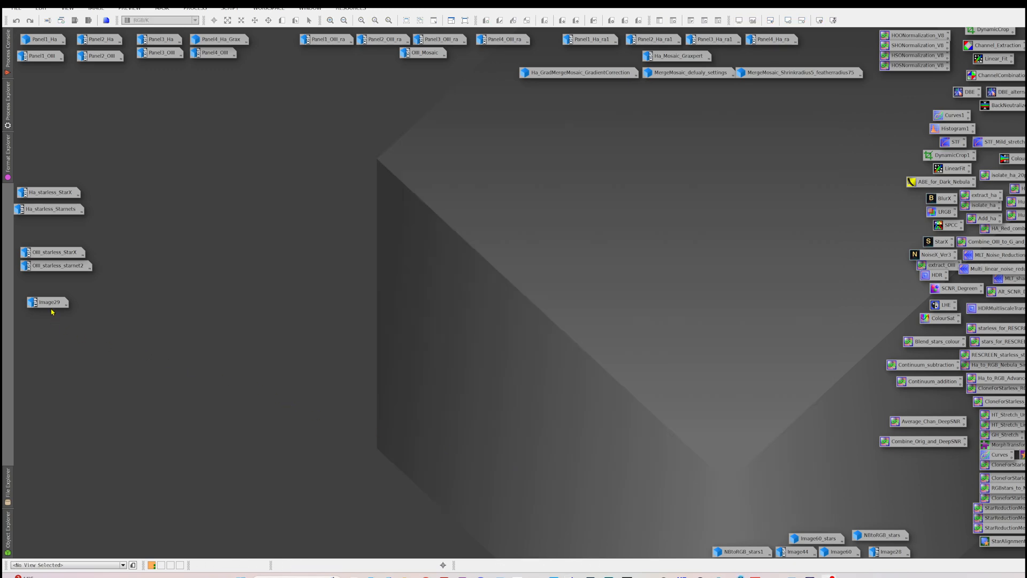
- Restore the Image29 HOO colour view showing red Ha and blue OIII filaments
double_click(47, 302)
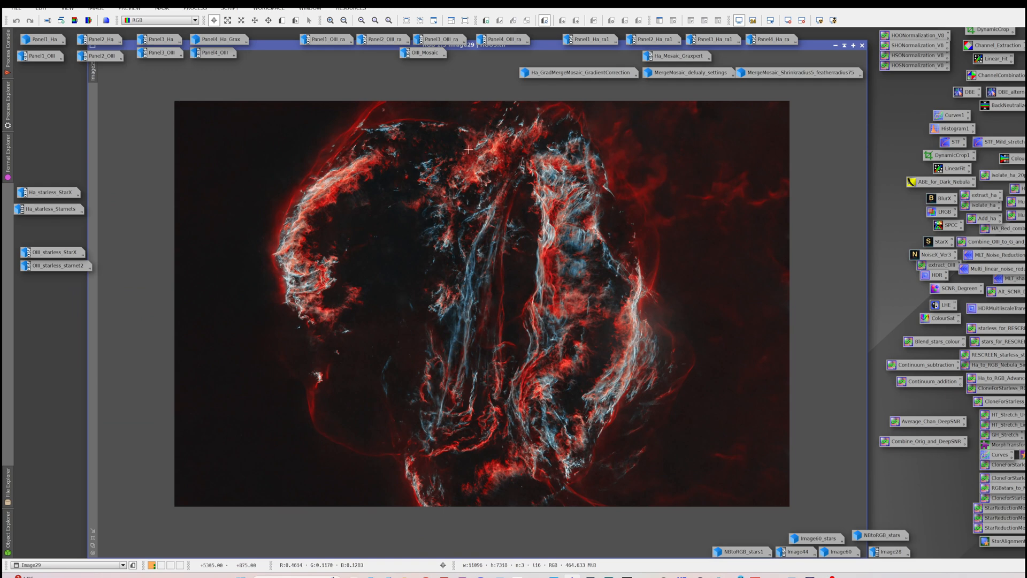
mouse_move(565, 355)
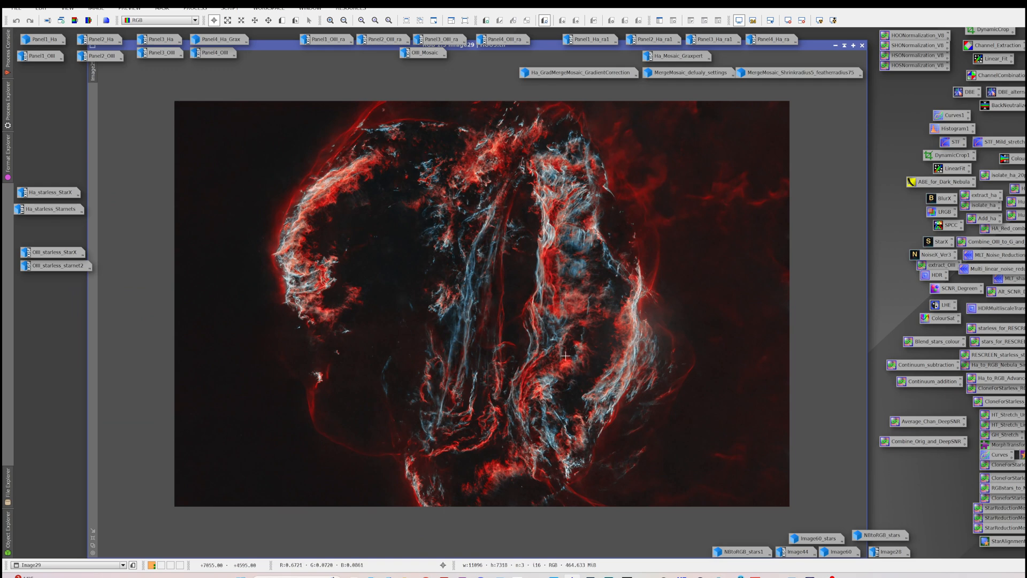
mouse_move(564, 355)
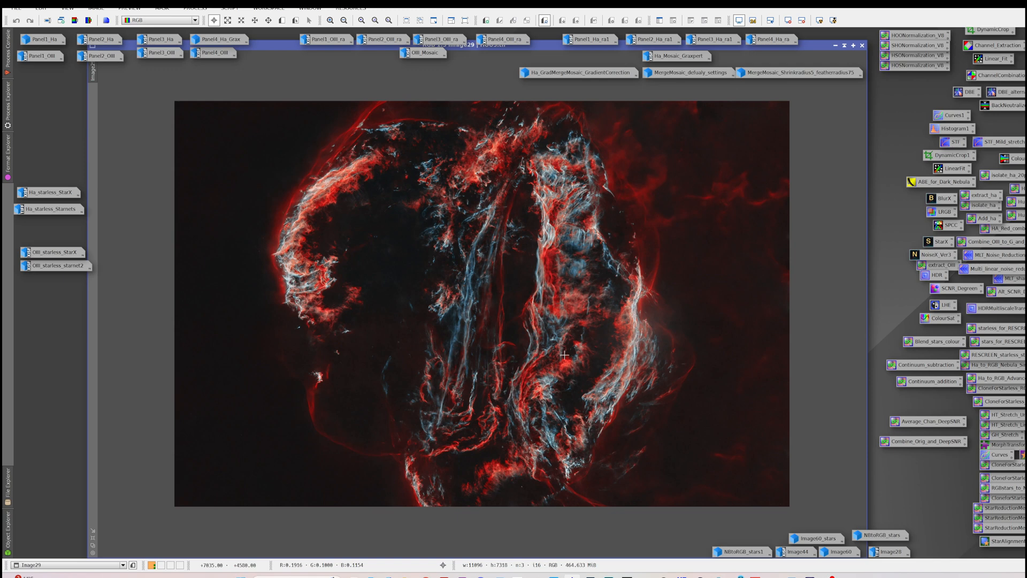
mouse_move(542, 342)
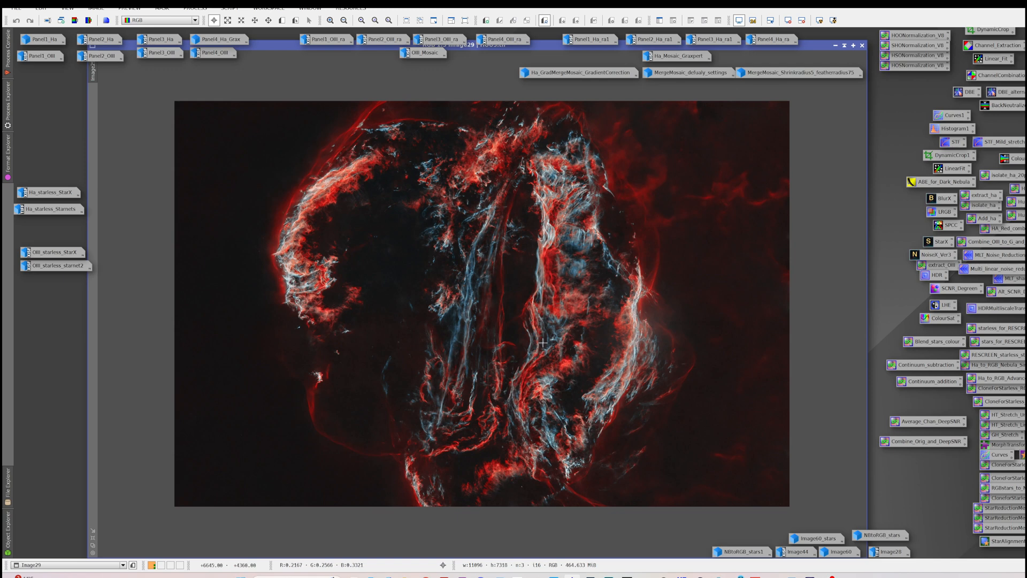
mouse_move(595, 341)
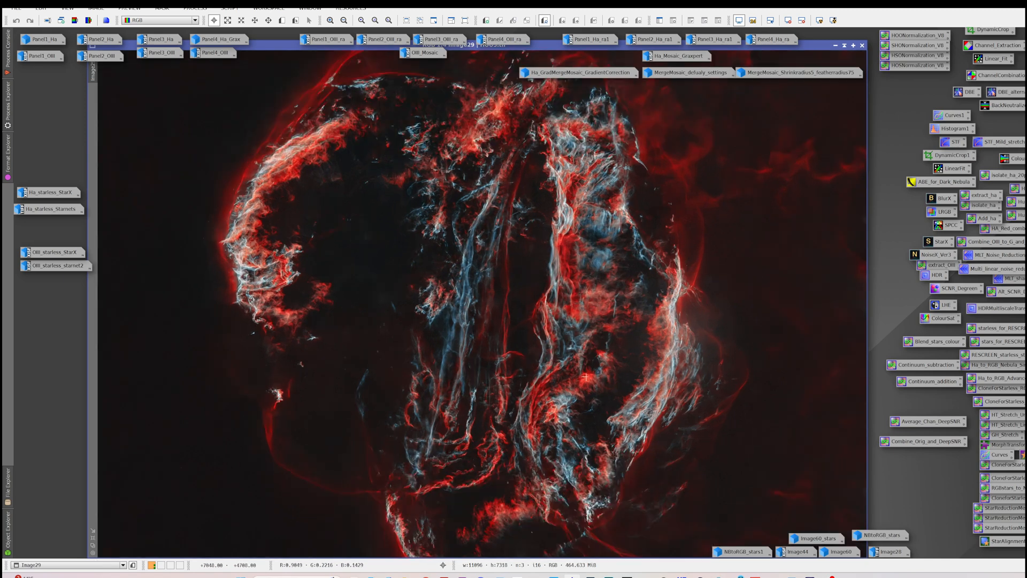
mouse_move(291, 89)
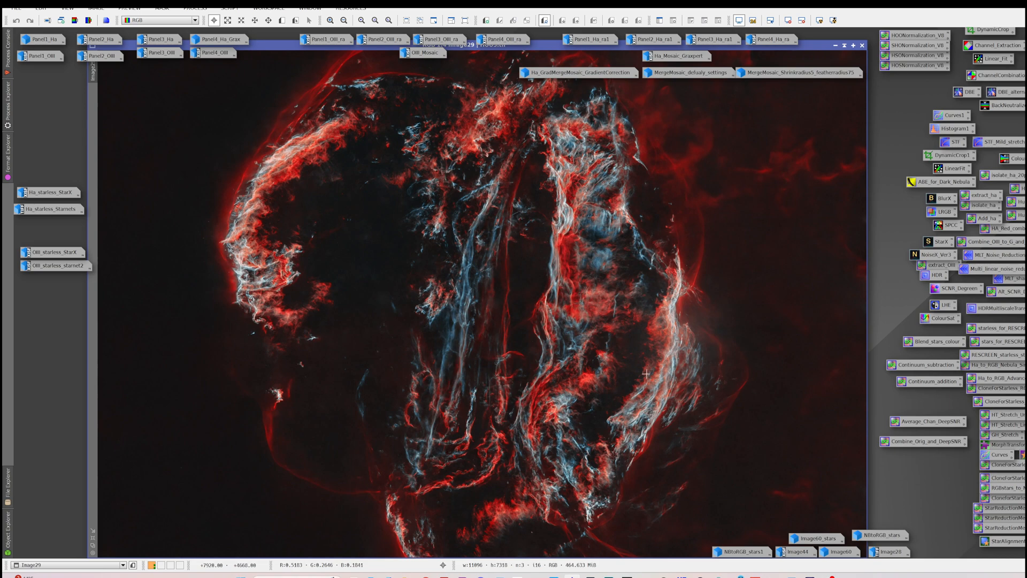
mouse_move(486, 314)
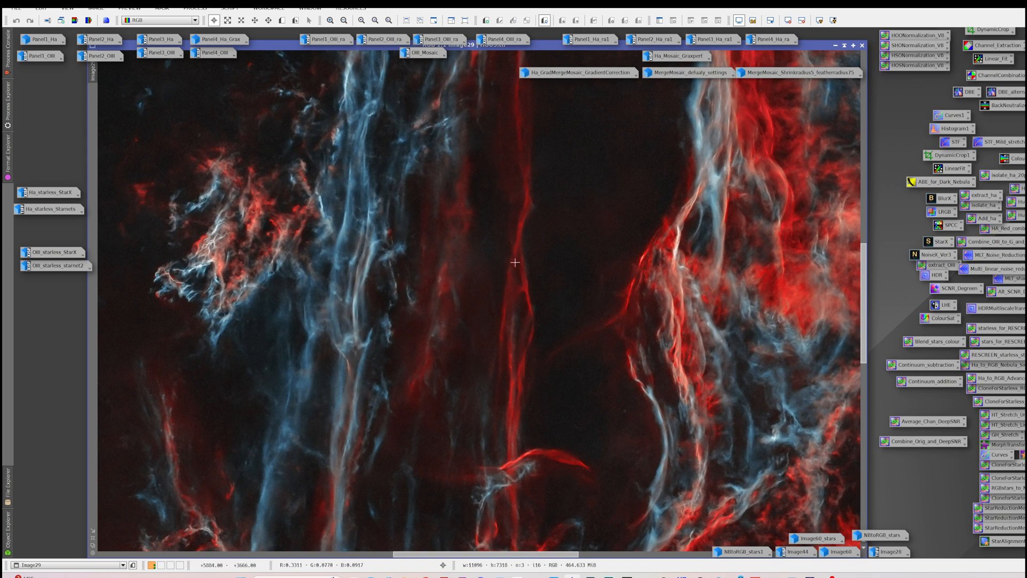
mouse_move(515, 328)
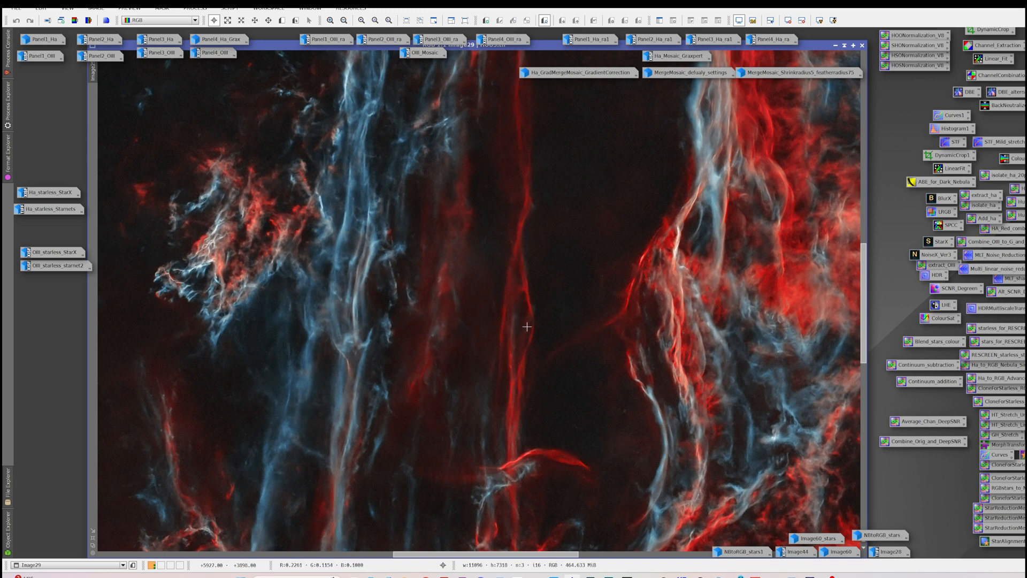
mouse_move(516, 322)
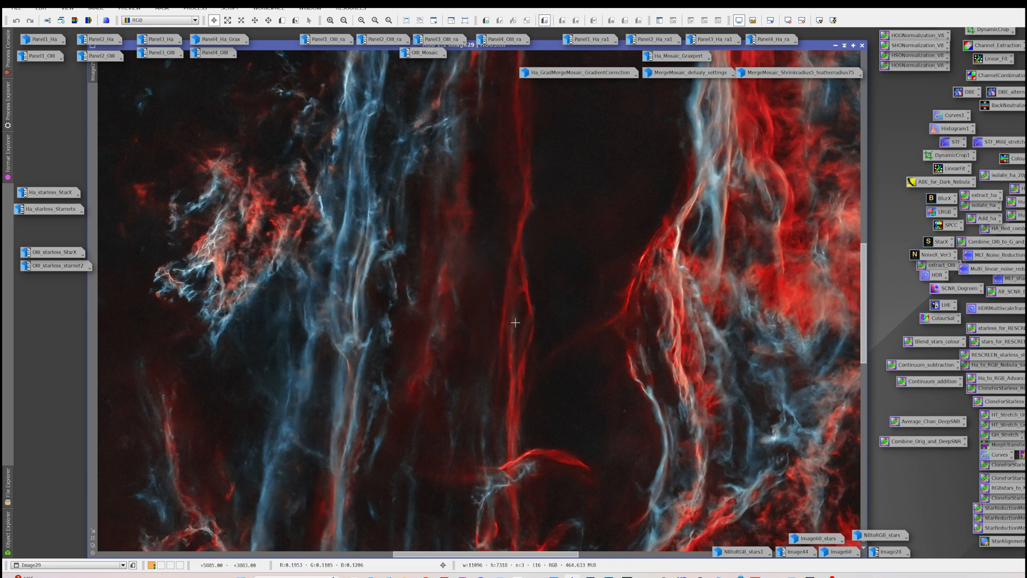